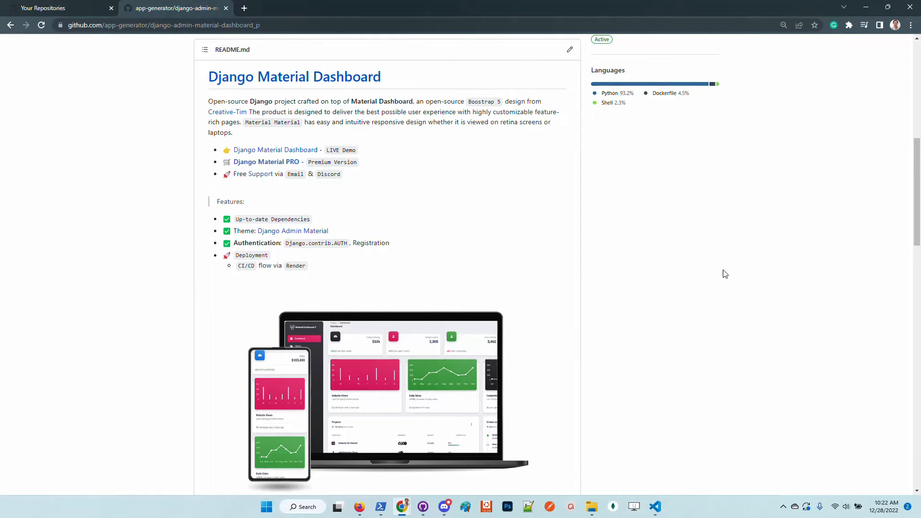
mouse_move(671, 245)
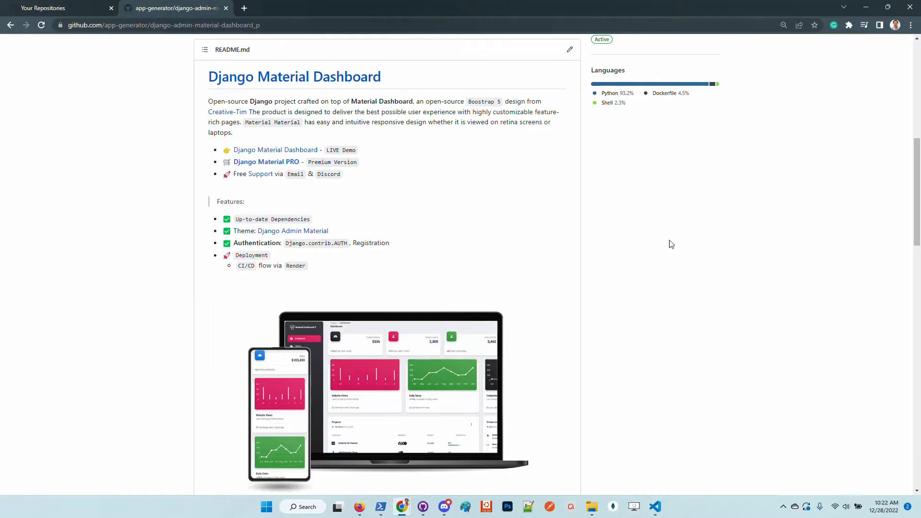
mouse_move(499, 219)
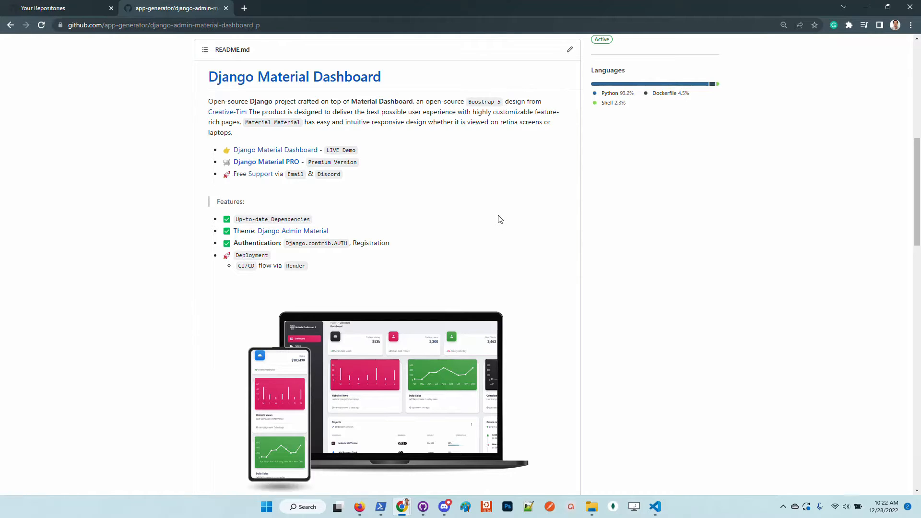
mouse_move(342, 208)
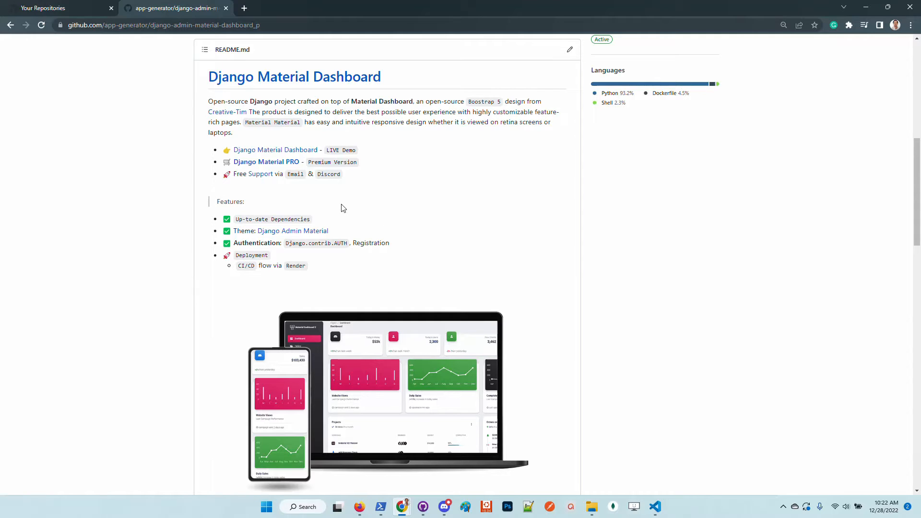
mouse_move(282, 240)
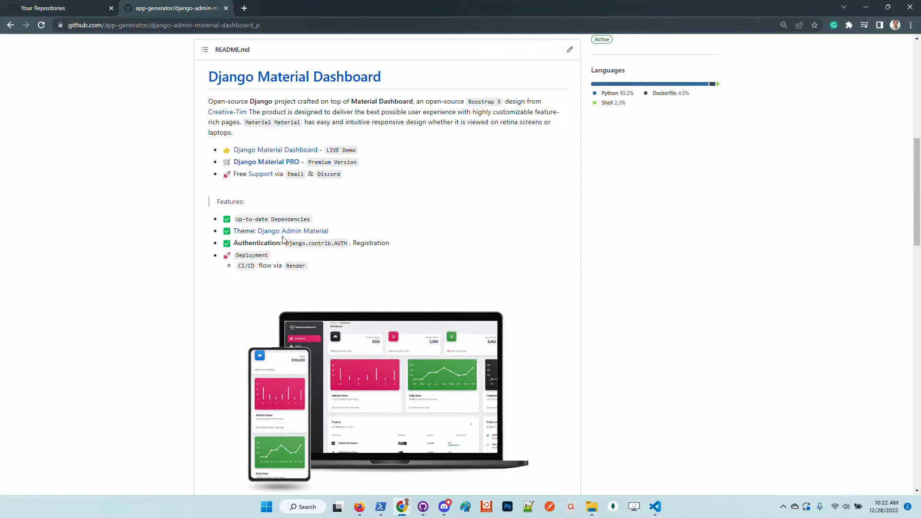
mouse_move(455, 208)
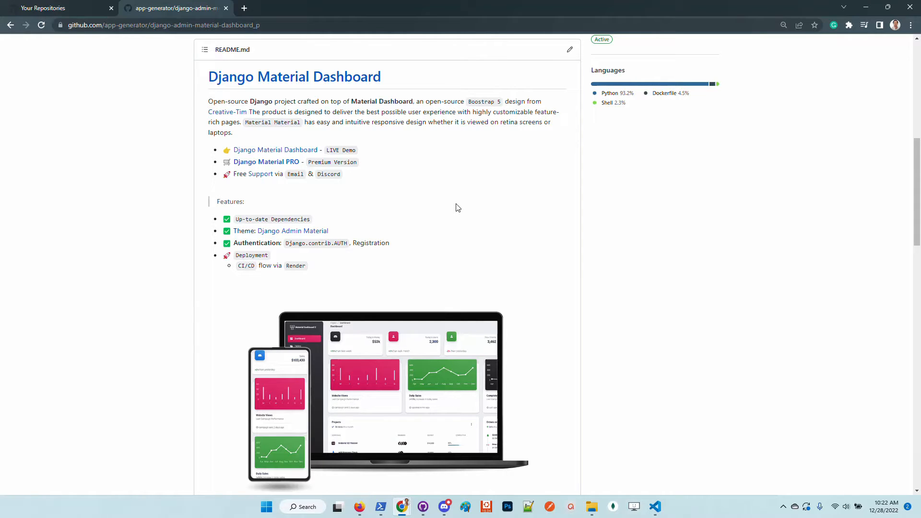
mouse_move(455, 210)
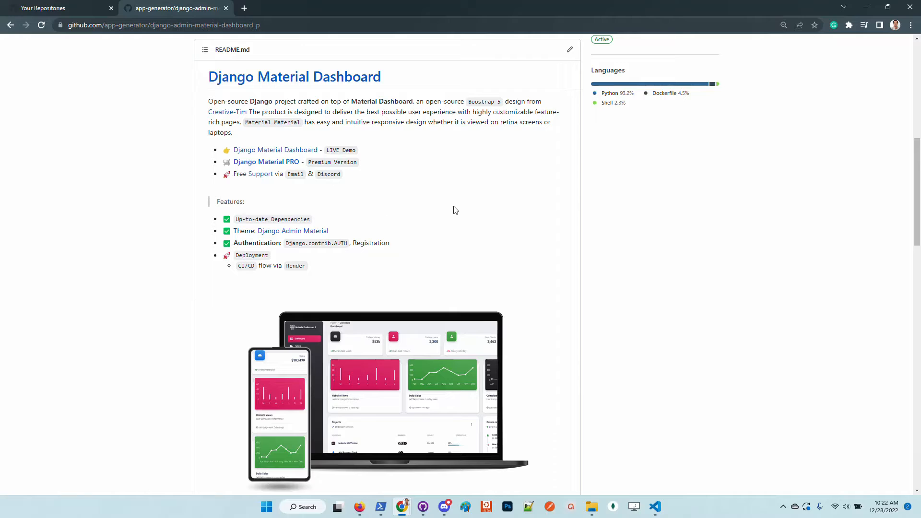
mouse_move(414, 220)
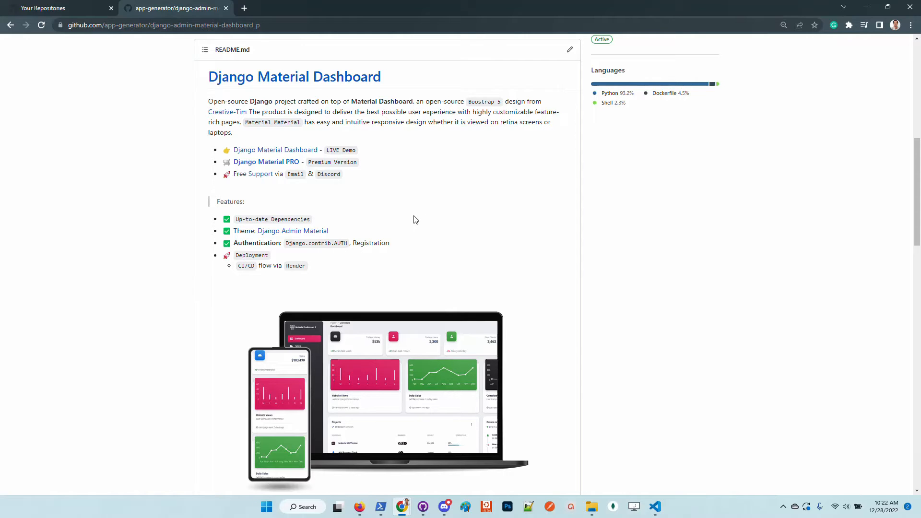
mouse_move(421, 217)
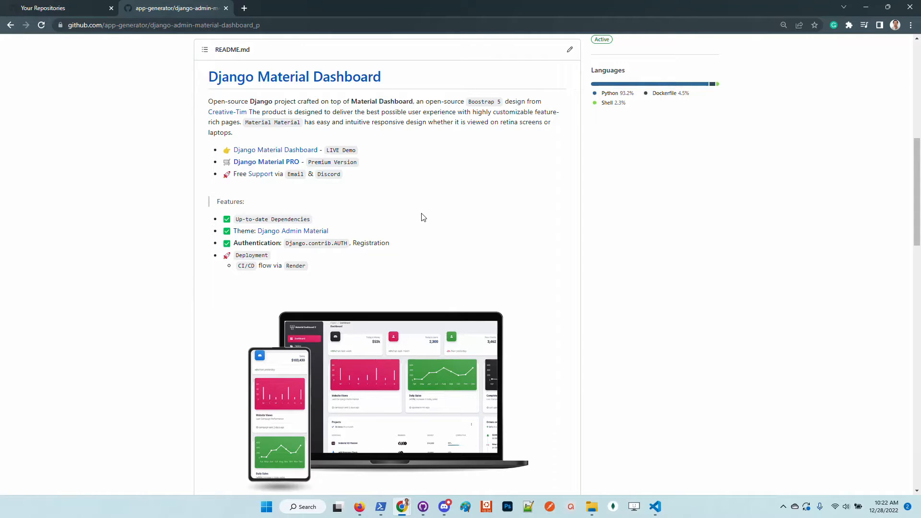
mouse_move(427, 219)
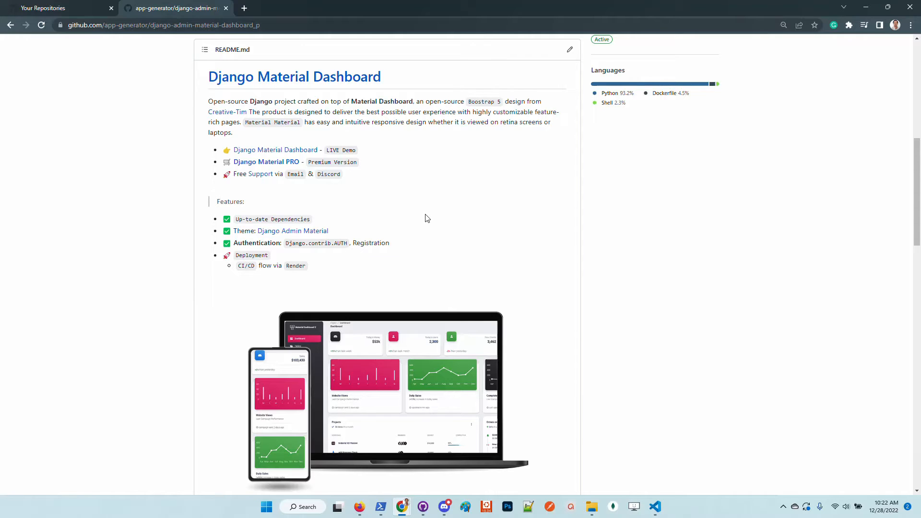
mouse_move(441, 225)
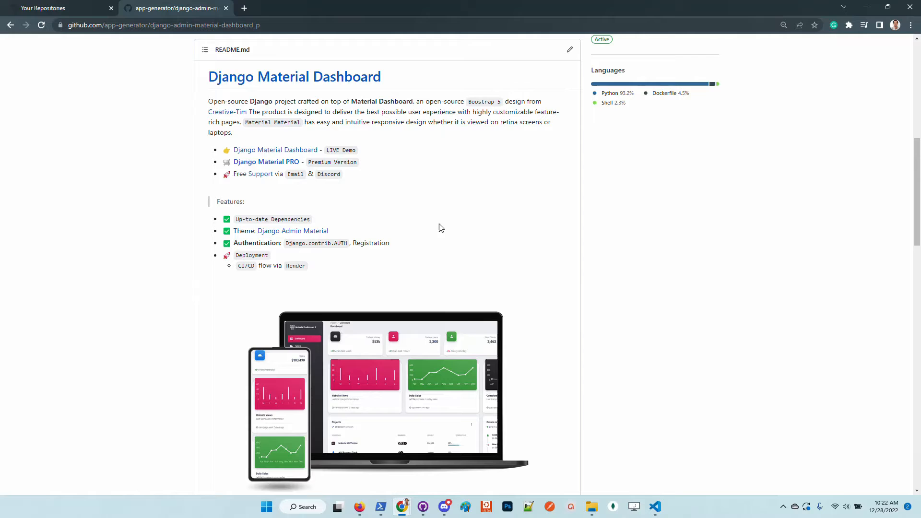
mouse_move(431, 237)
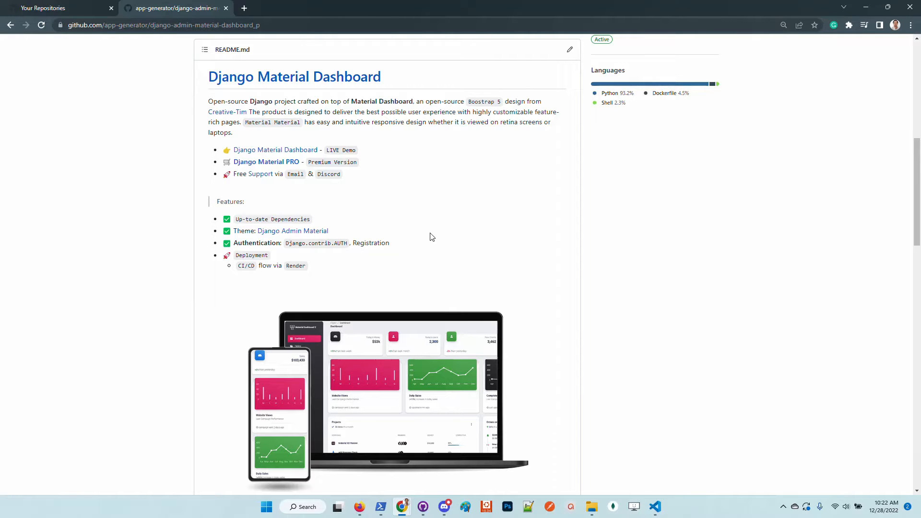
mouse_move(459, 204)
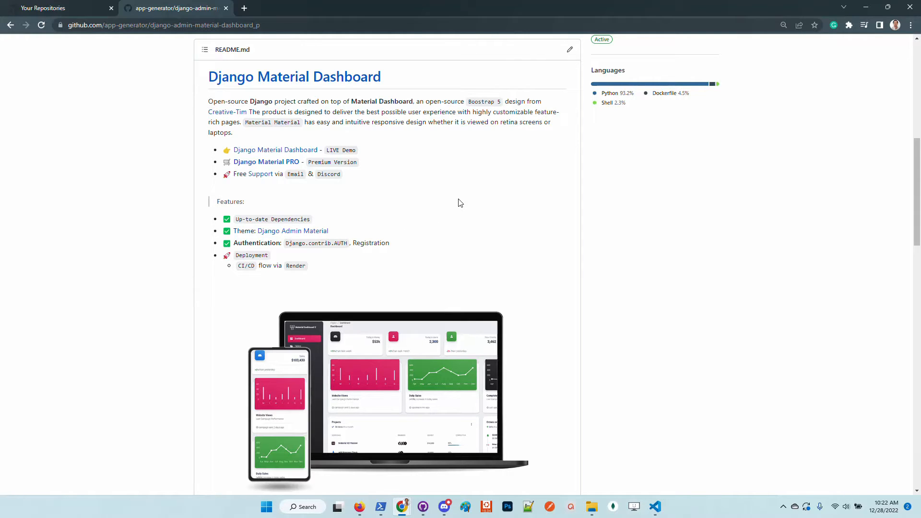
mouse_move(369, 218)
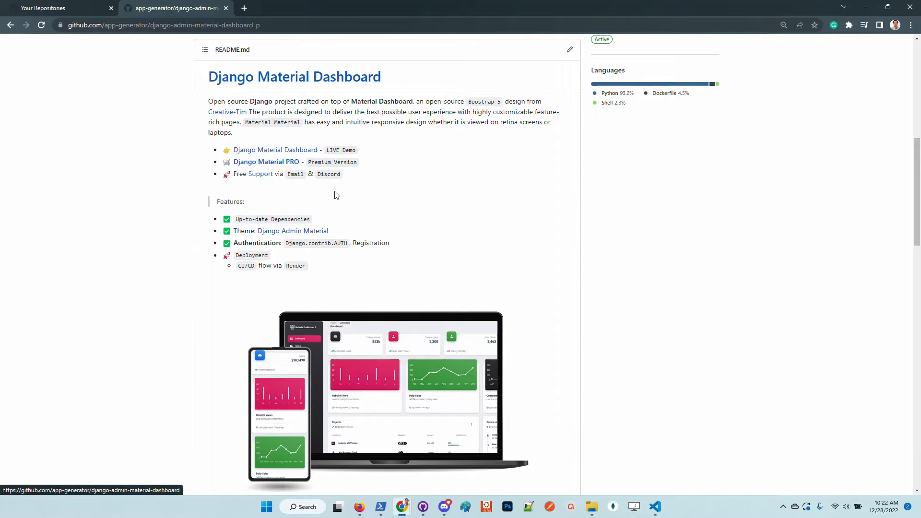
View requirements.txt (django-admin-material-dashboard==1.0.5) in a new tab and return to the README
right_click(233, 167)
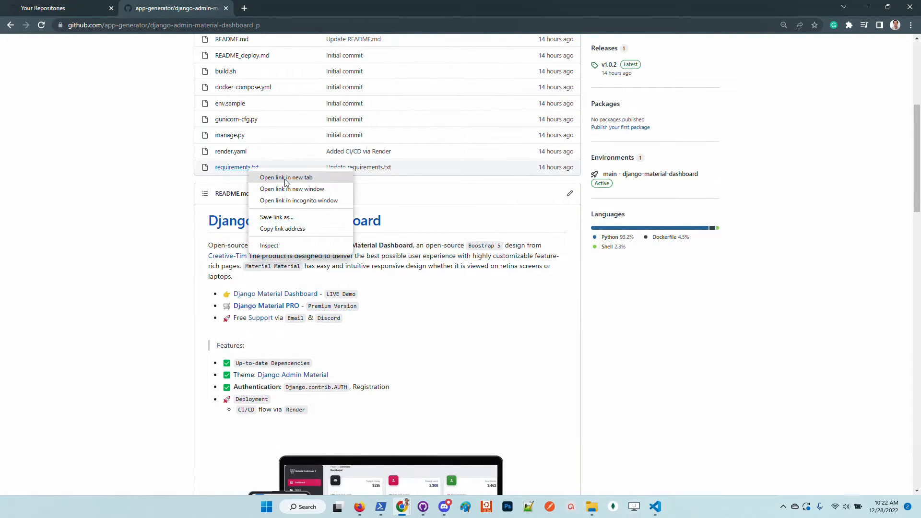
click(286, 176)
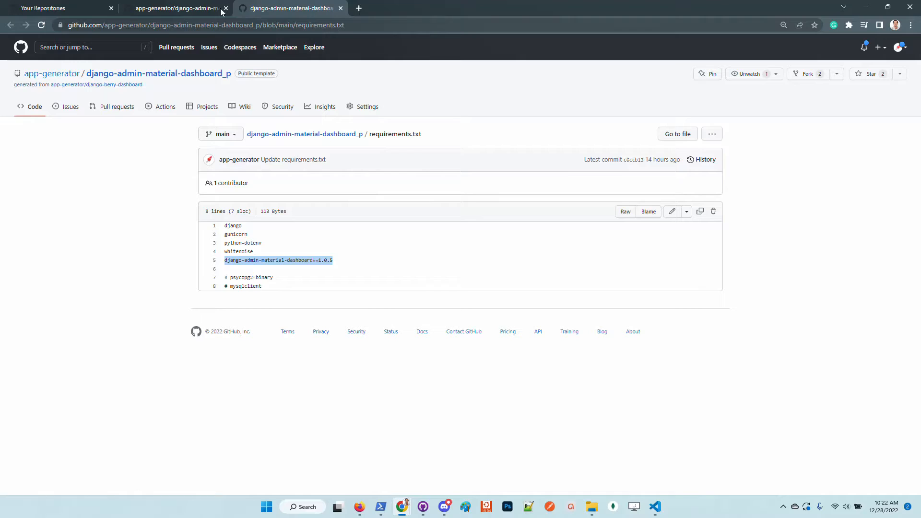
click(174, 7)
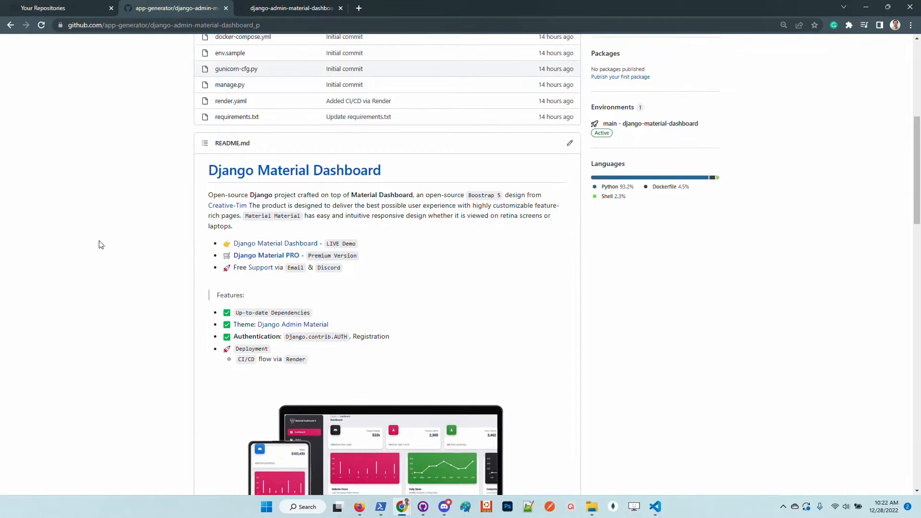
scroll(down, 3)
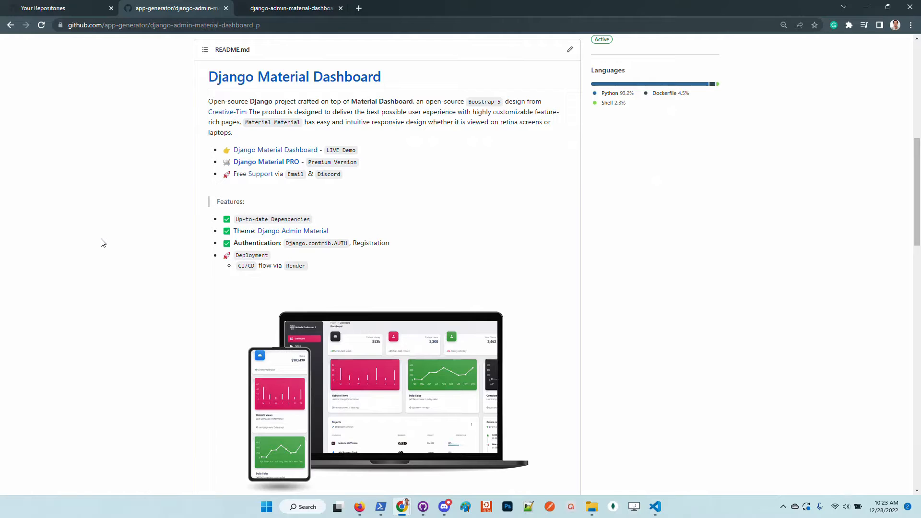
mouse_move(392, 204)
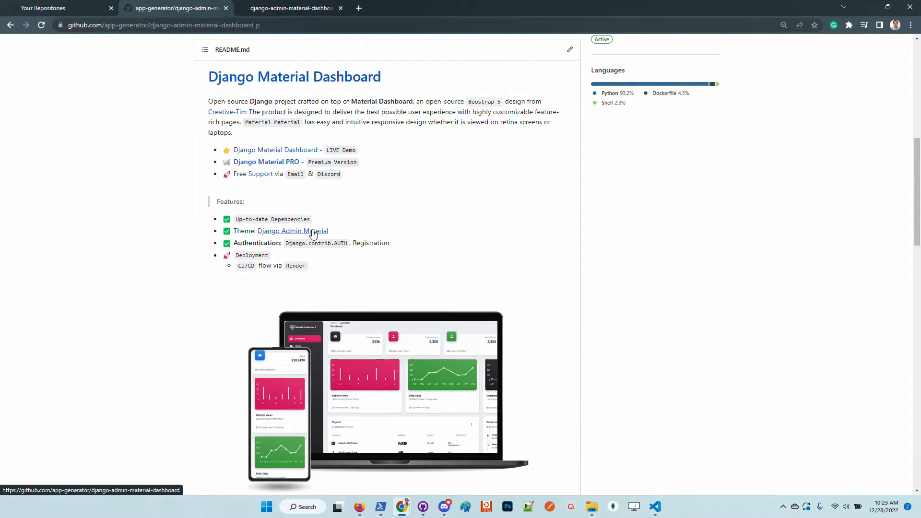
Browse the django-admin-material-dashboard theme repository's README in a new tab
click(291, 230)
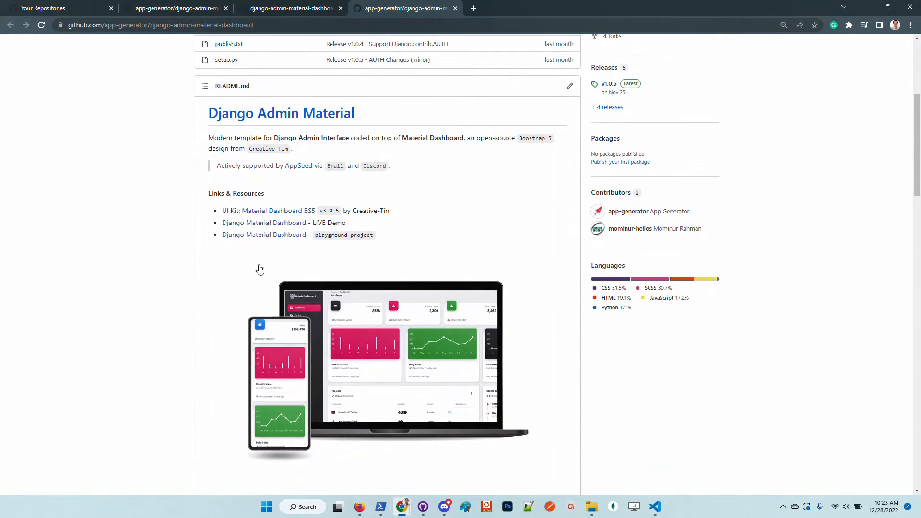
scroll(down, 3)
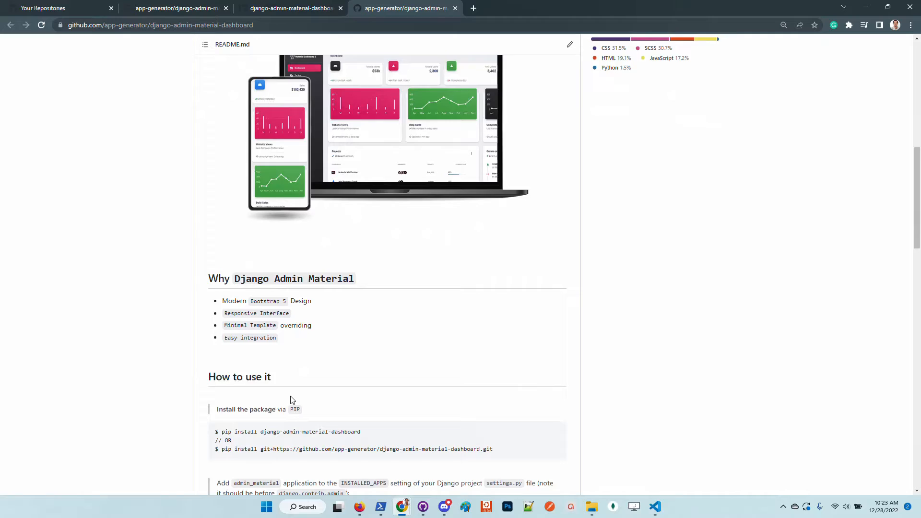
scroll(down, 3)
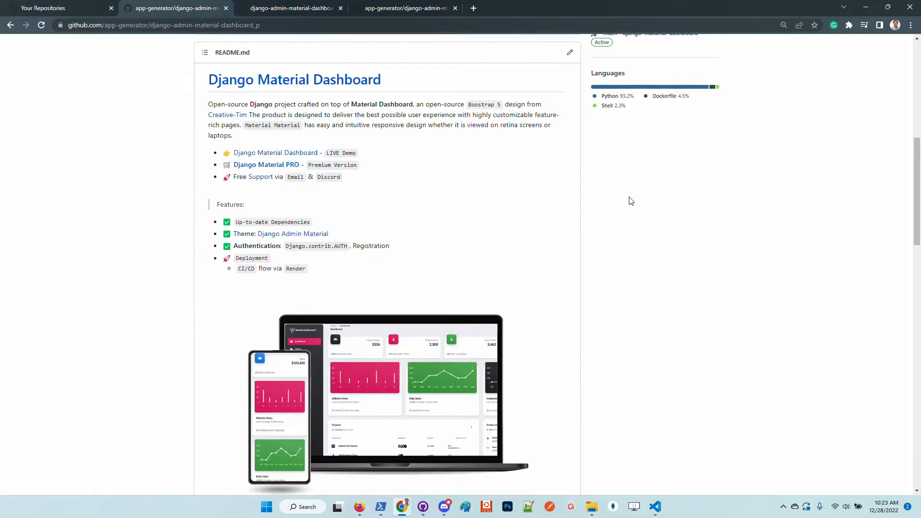
scroll(down, 3)
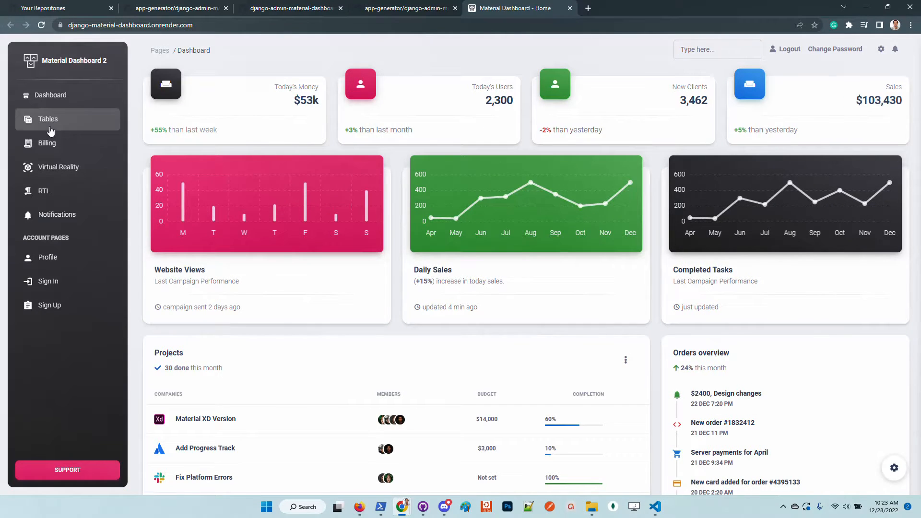
Visit the demo's Tables and Billing pages and switch the dashboard to dark mode
click(48, 119)
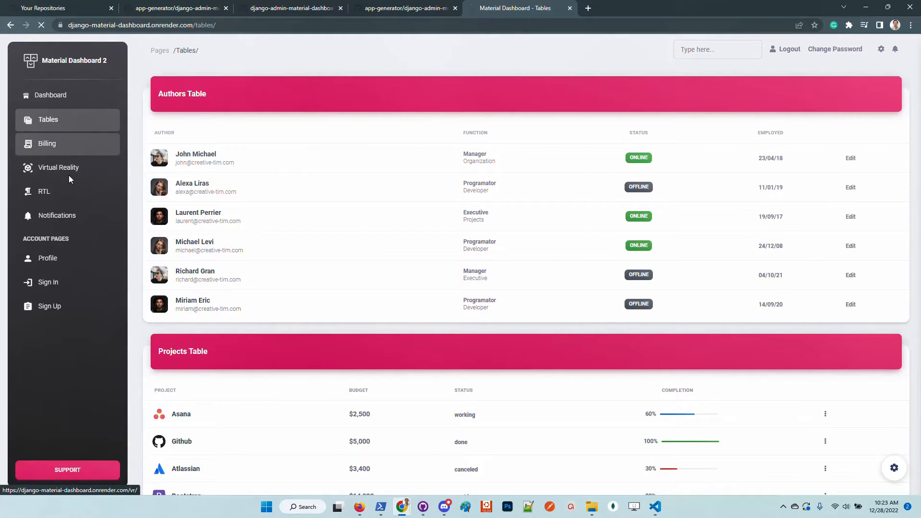
click(47, 143)
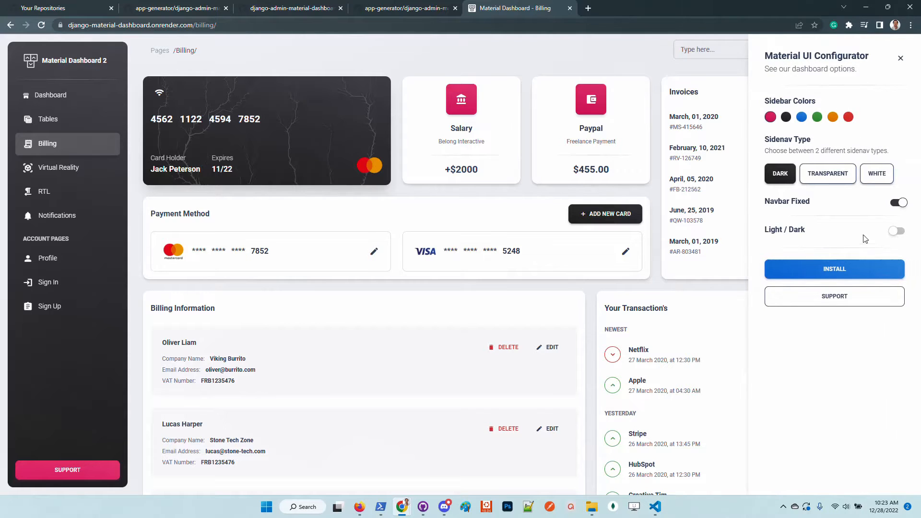
click(897, 231)
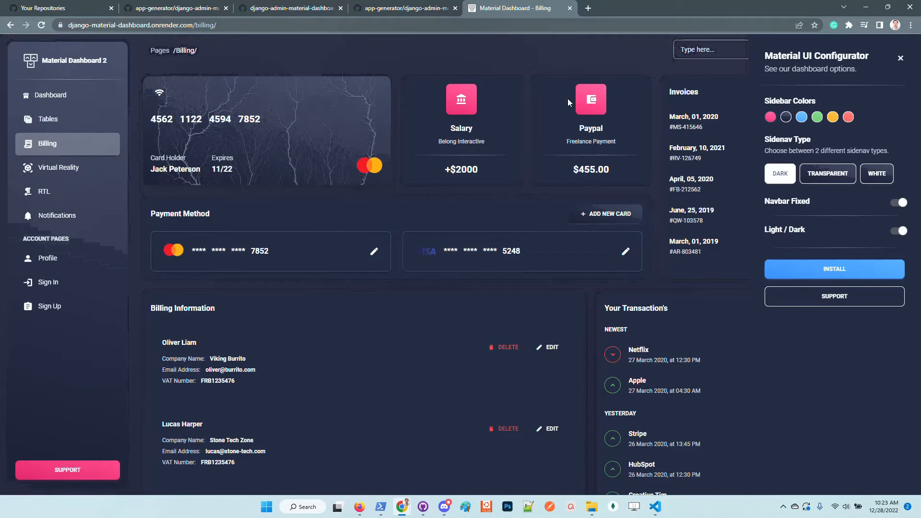
mouse_move(898, 85)
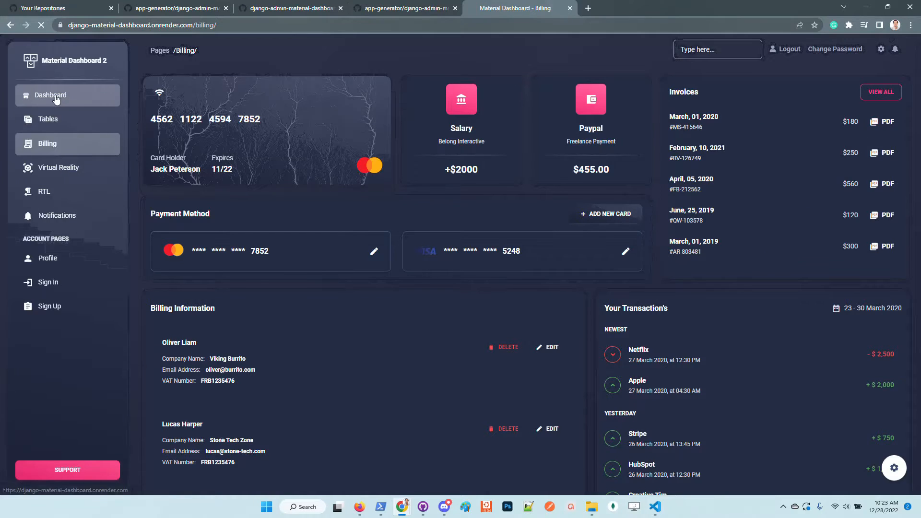
Tour the demo's Tables, Notifications, Dashboard and Profile pages in dark mode
click(48, 119)
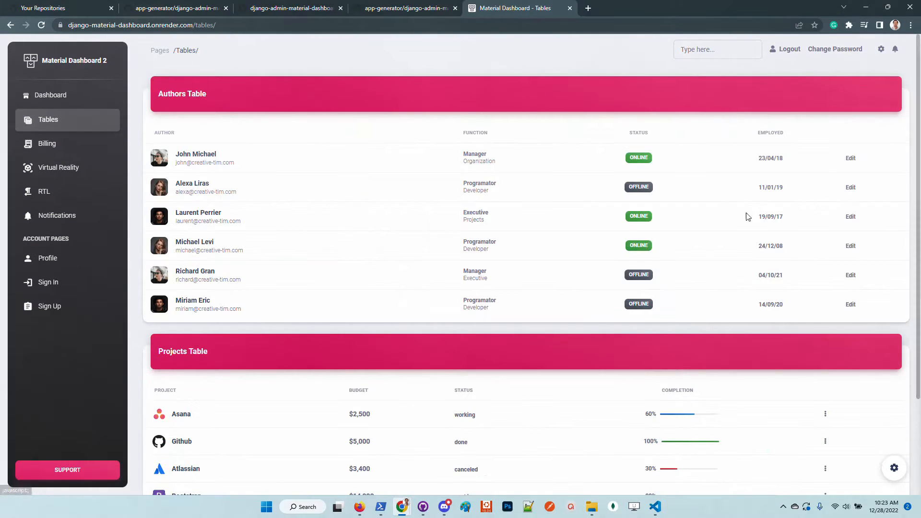
click(56, 215)
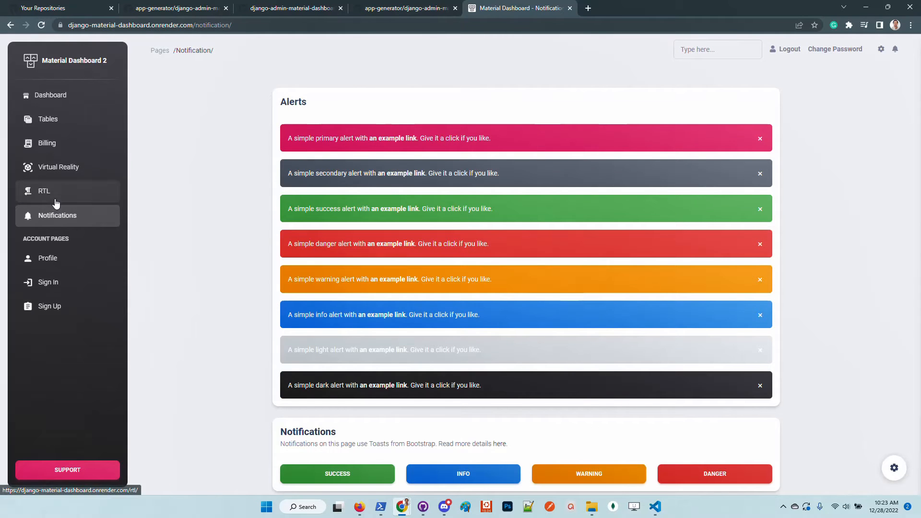
click(44, 190)
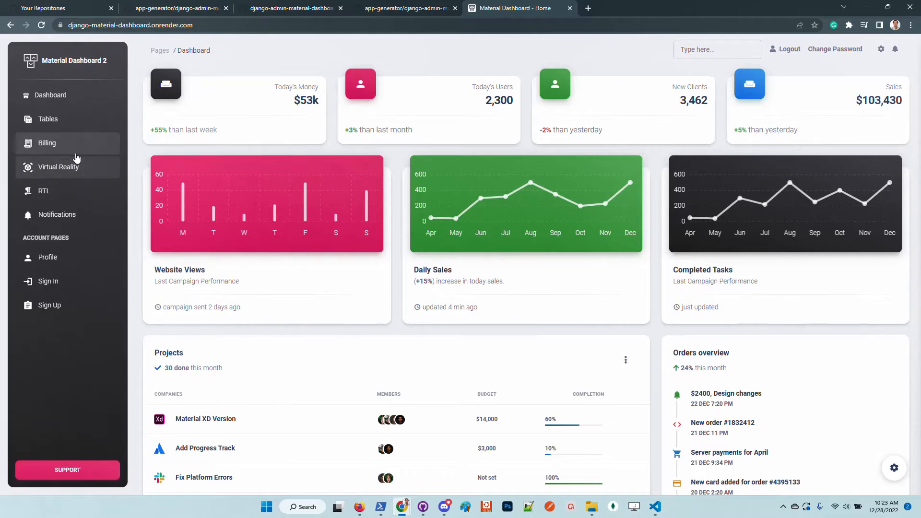
mouse_move(54, 257)
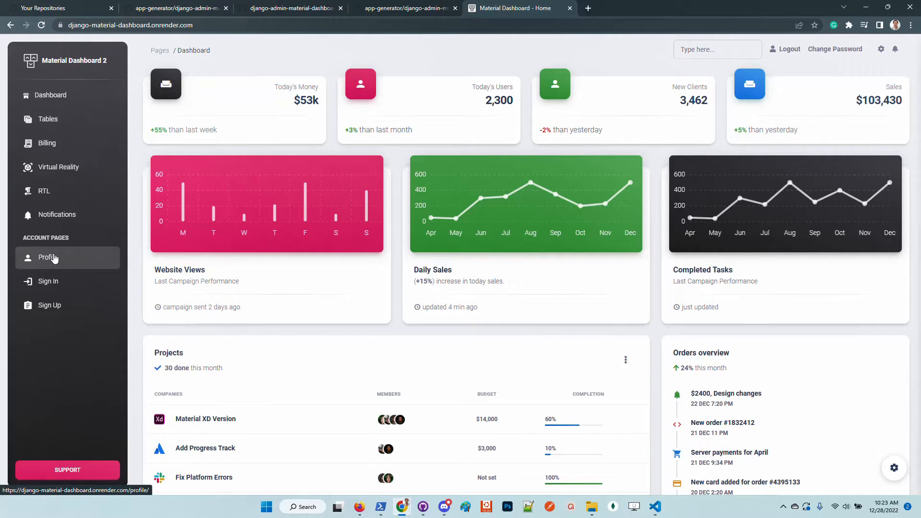
click(48, 258)
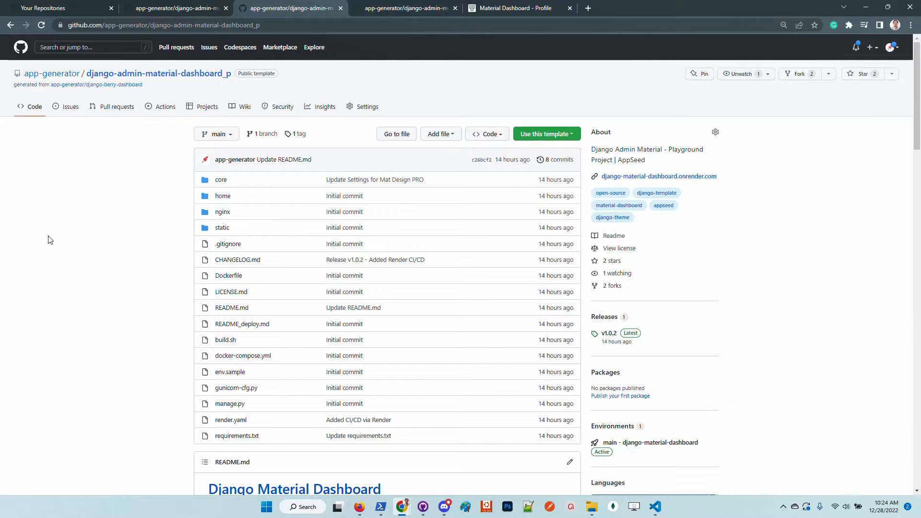
mouse_move(69, 249)
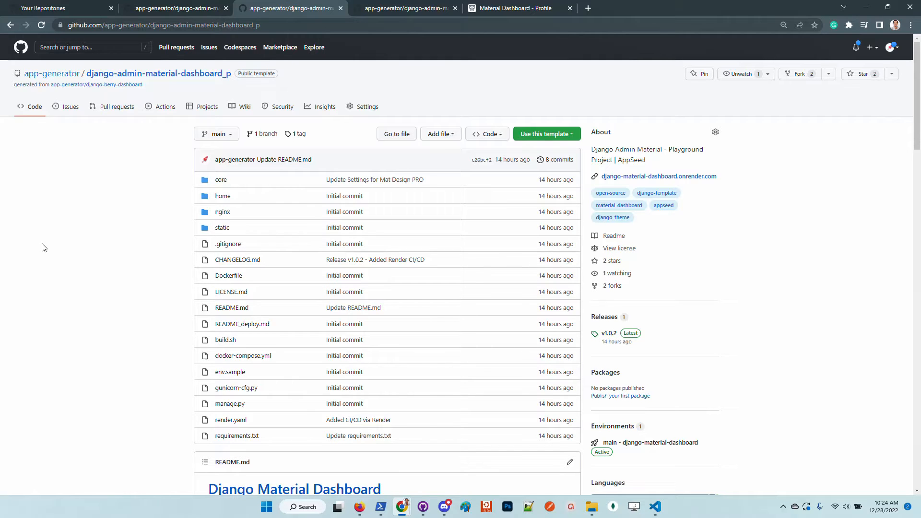
mouse_move(48, 259)
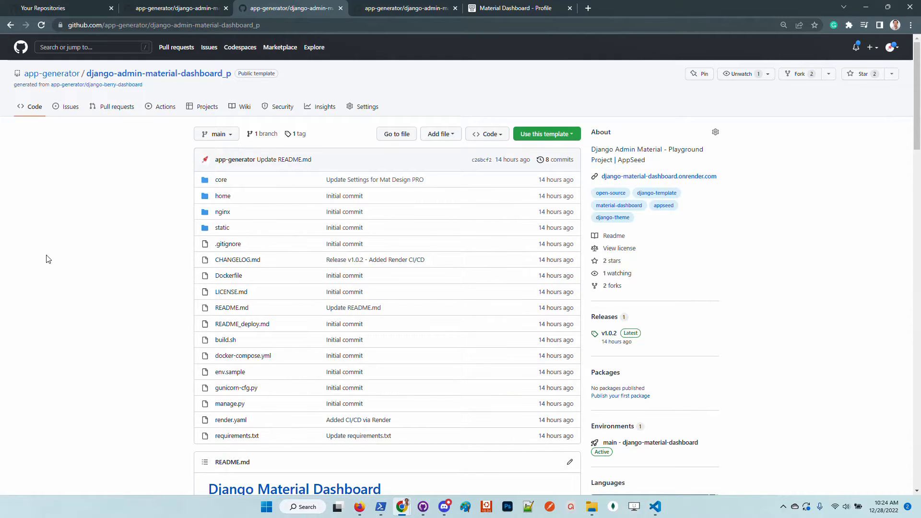
scroll(down, 3)
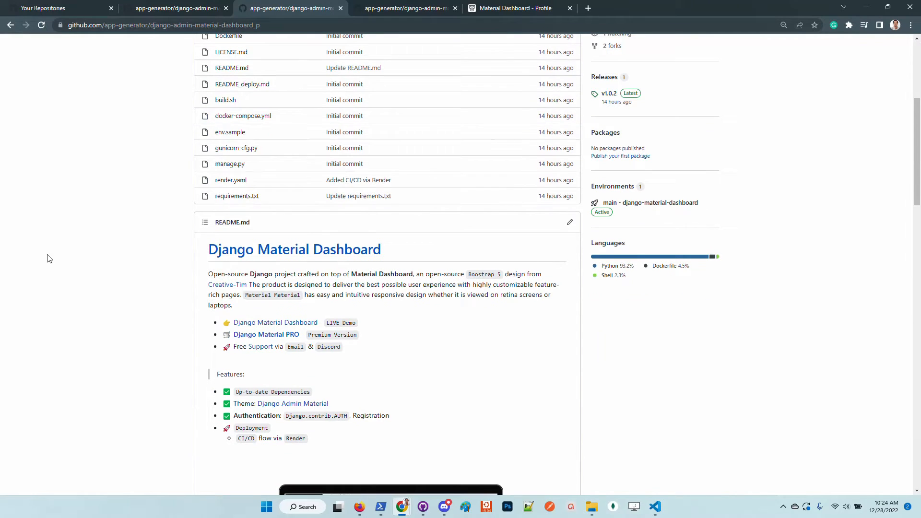
mouse_move(164, 292)
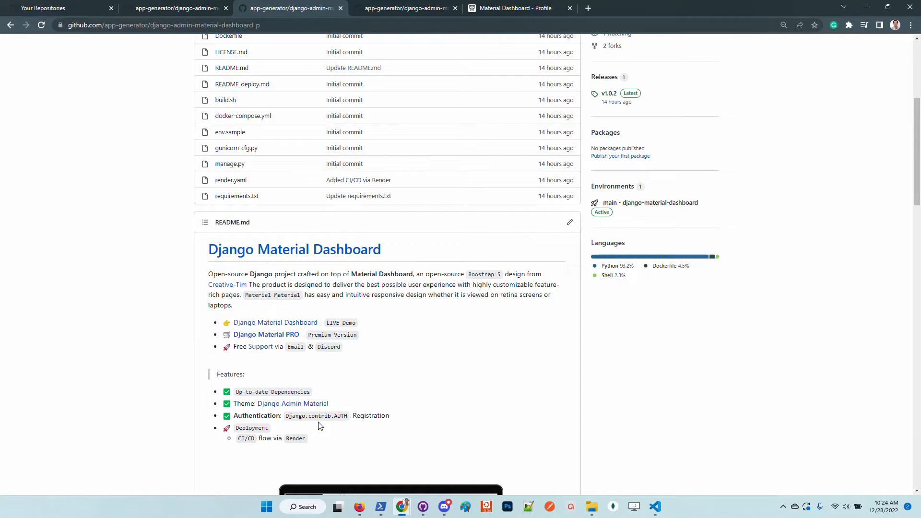
mouse_move(246, 446)
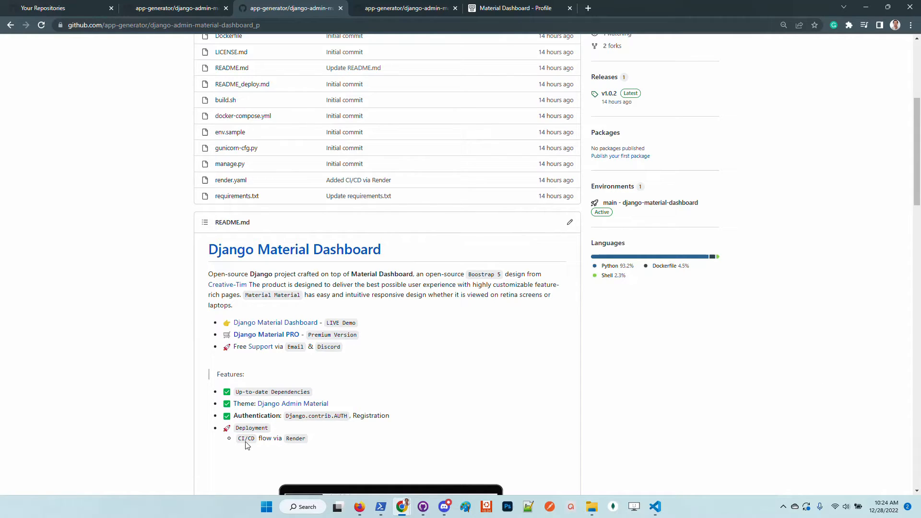
mouse_move(296, 439)
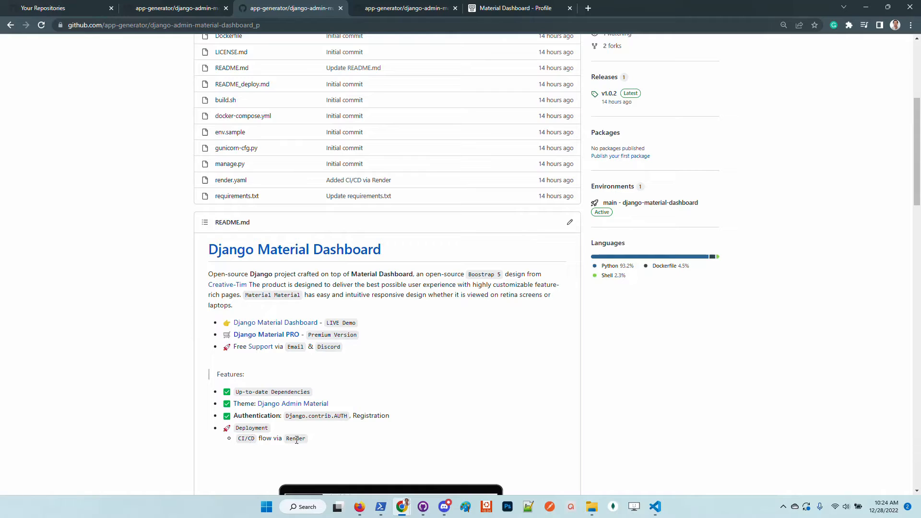
double_click(295, 438)
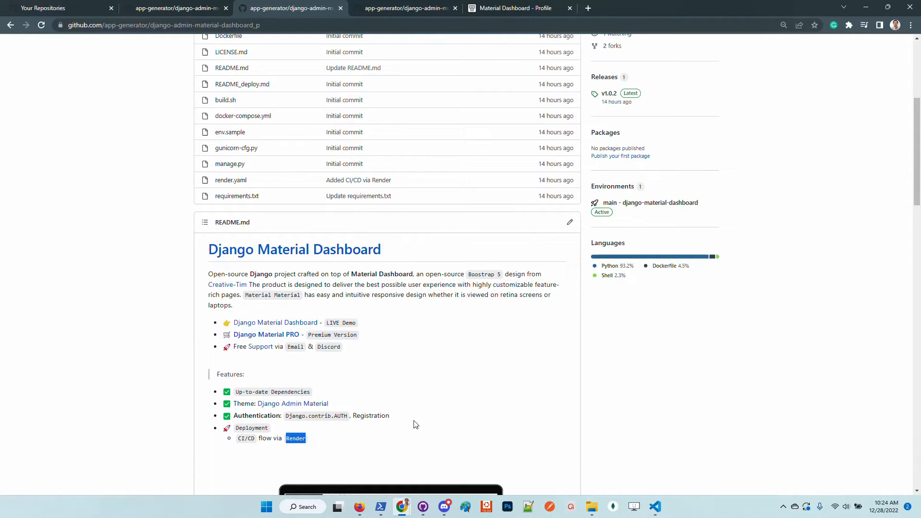
mouse_move(133, 304)
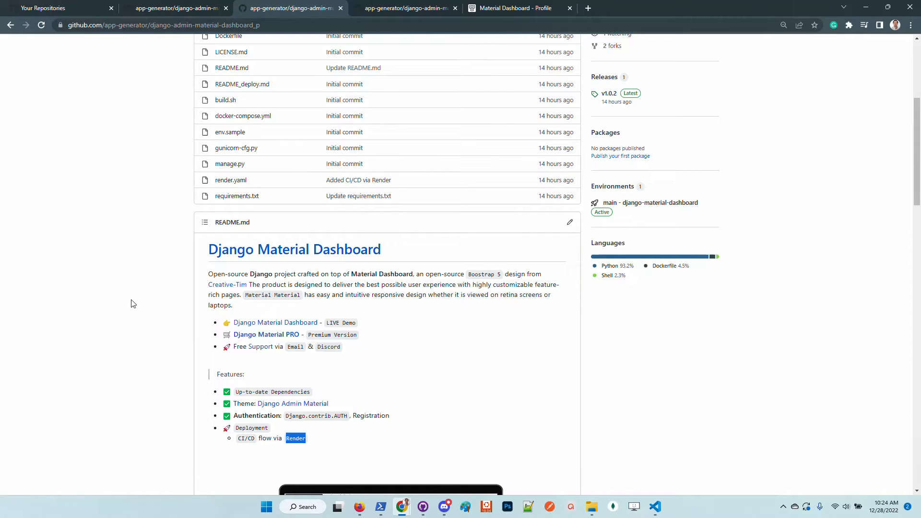
mouse_move(206, 350)
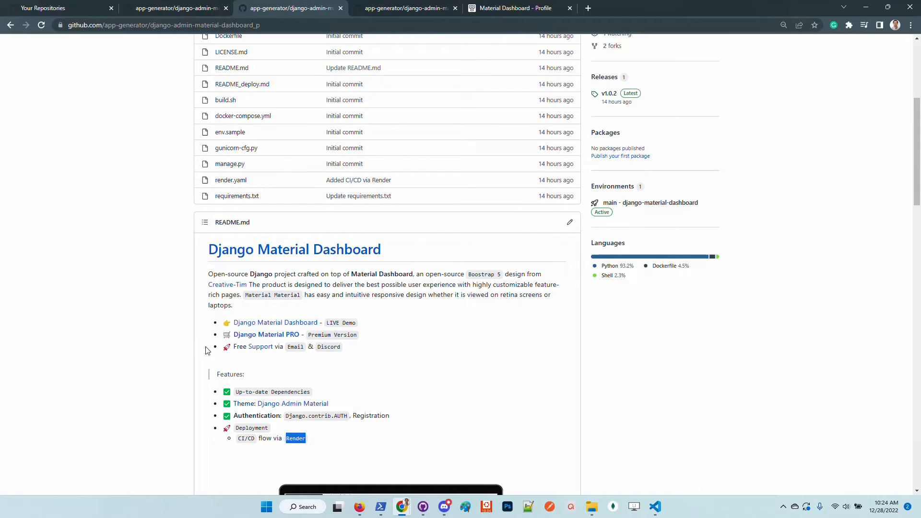
mouse_move(548, 308)
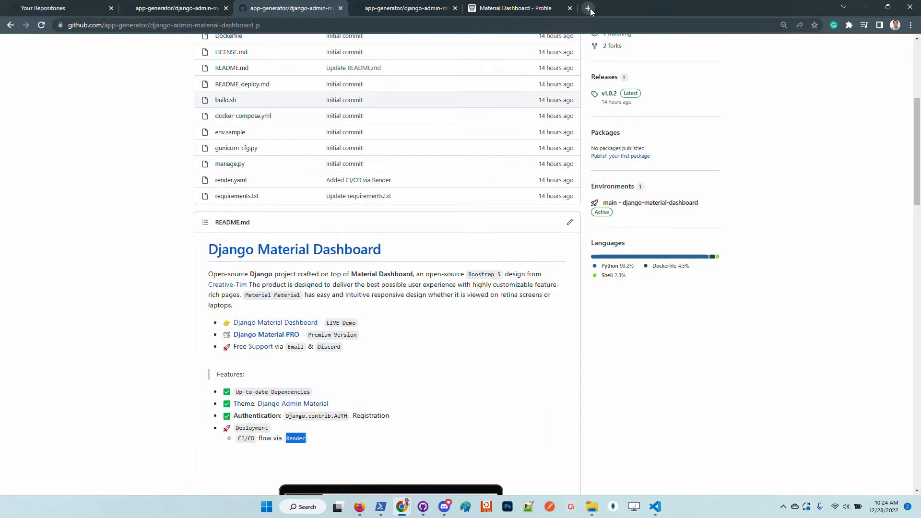
Load the Render dashboard from render.com in a fresh browser tab
click(588, 9)
text(render.com)
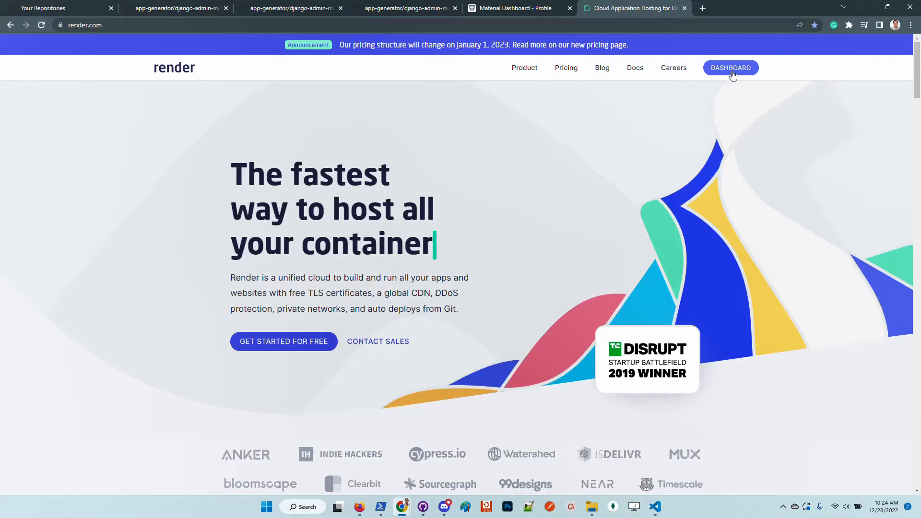
click(730, 67)
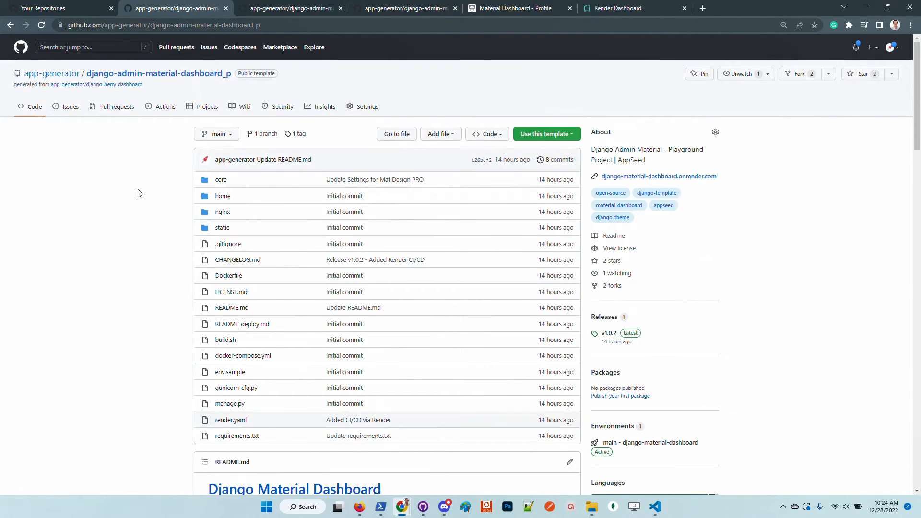
mouse_move(546, 133)
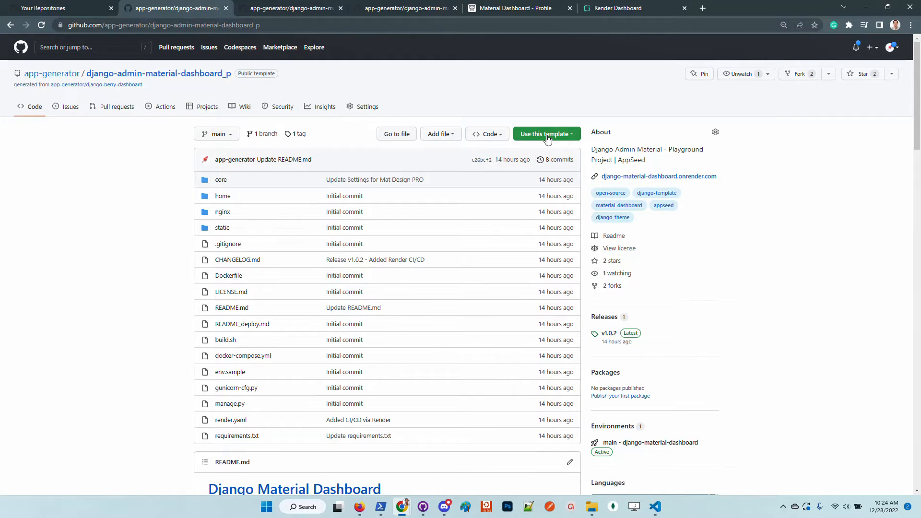
Create the public repository django-material-dashboard-live from the template
click(543, 133)
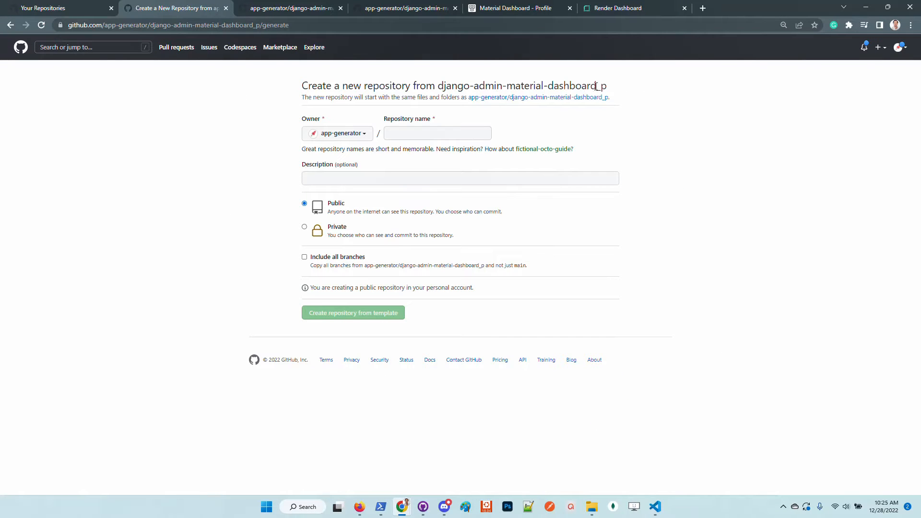
double_click(551, 86)
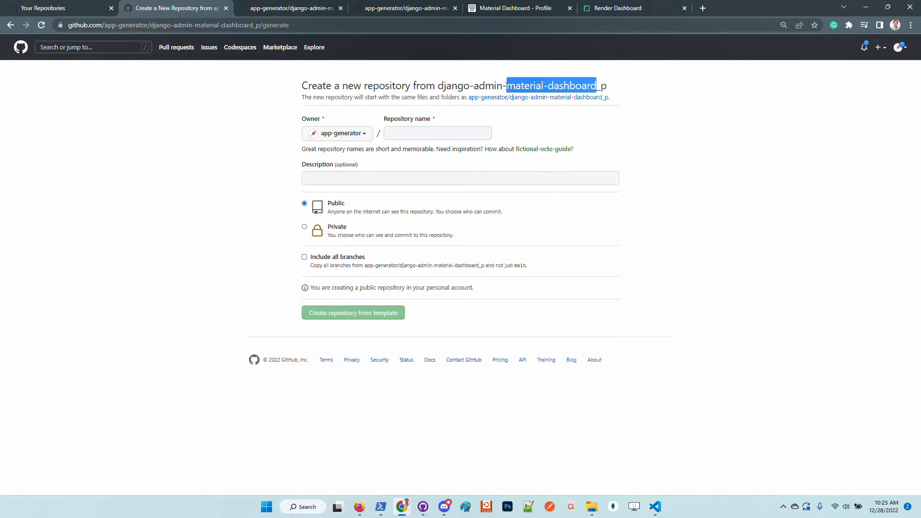
text(dja)
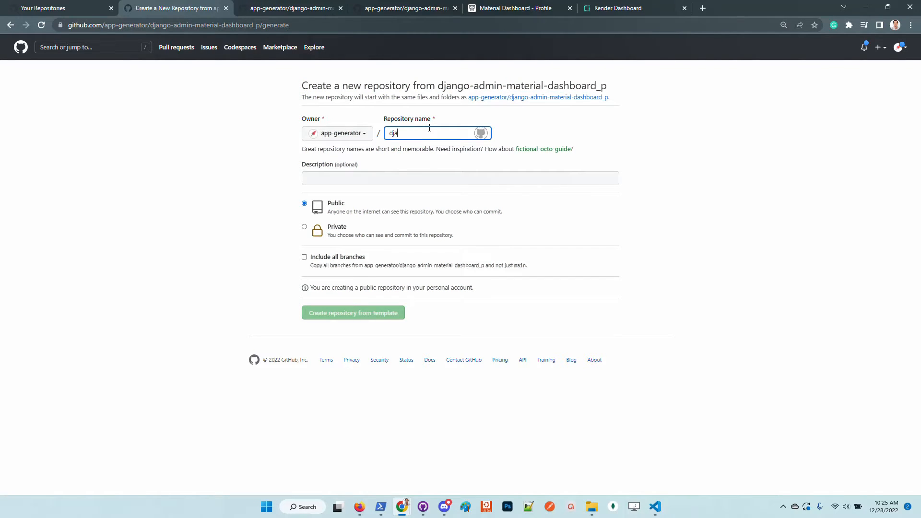
text(django-material-dashboard)
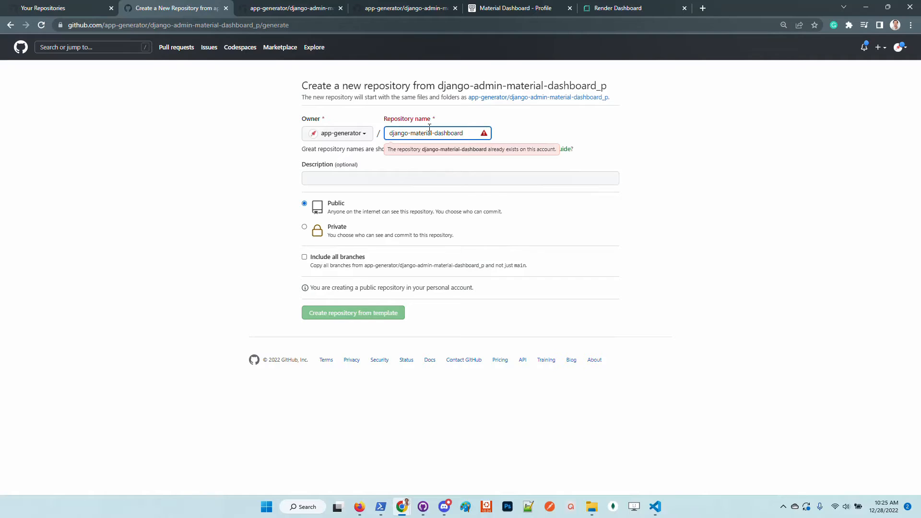
text(-live)
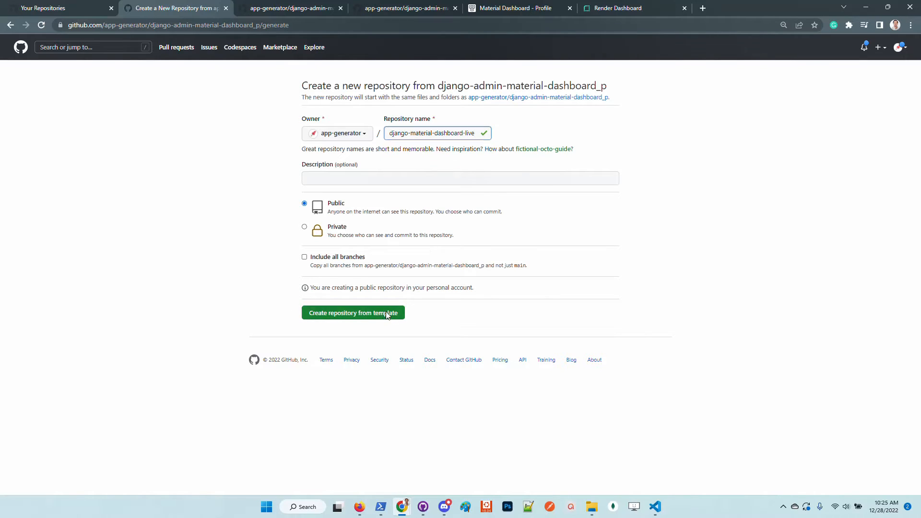
click(352, 313)
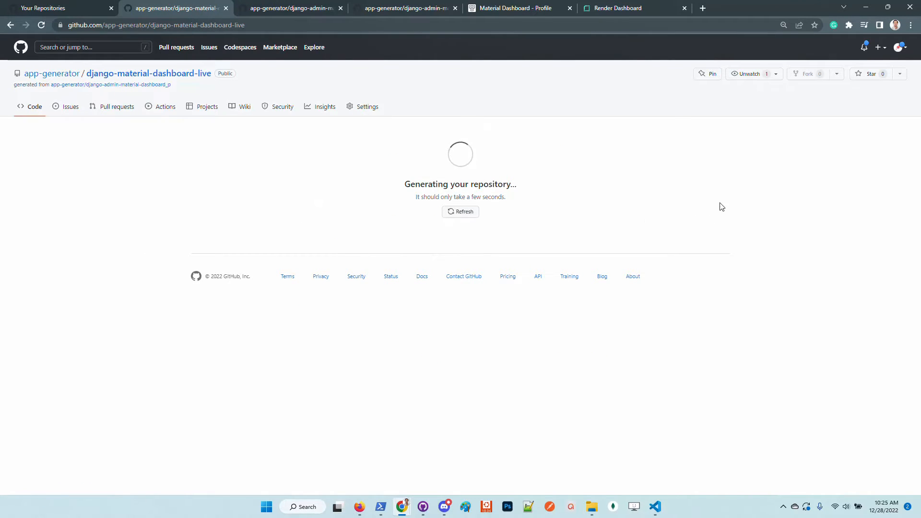
mouse_move(692, 206)
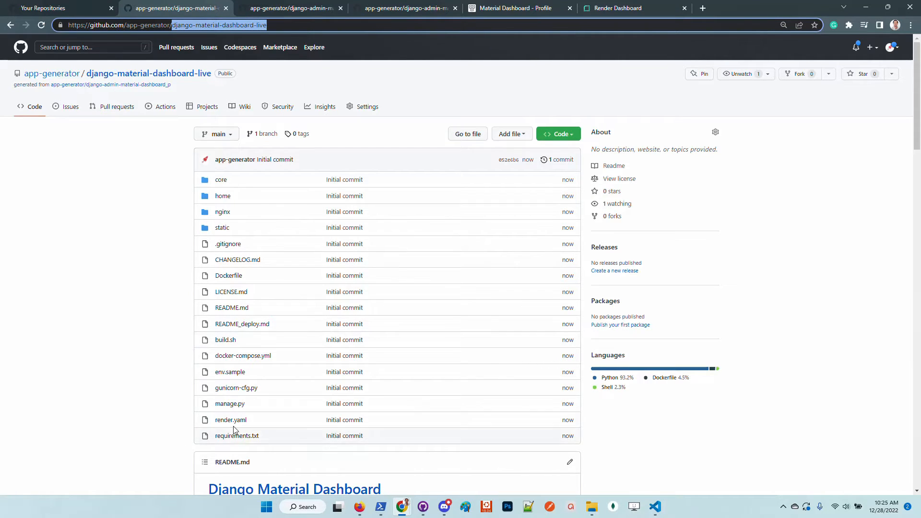
Edit render.yaml so the service name becomes django-material-dashboard-live and commit to main
click(230, 419)
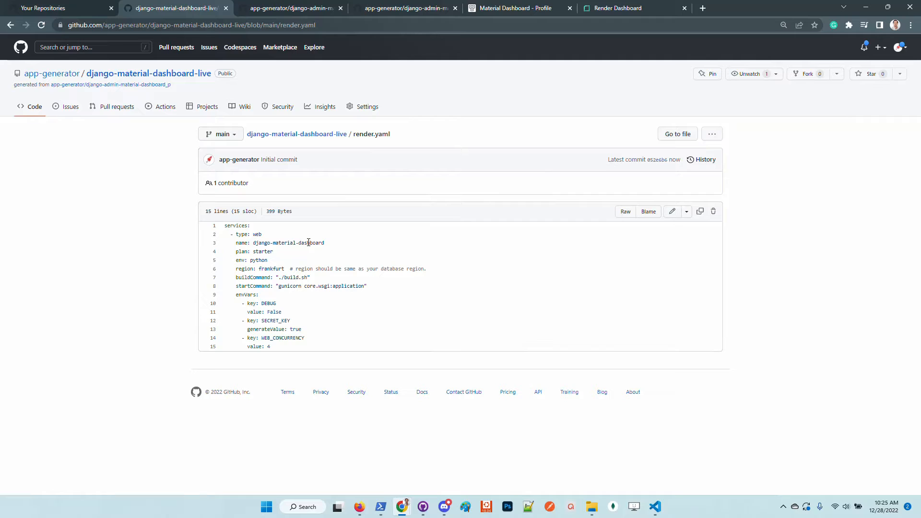
mouse_move(541, 295)
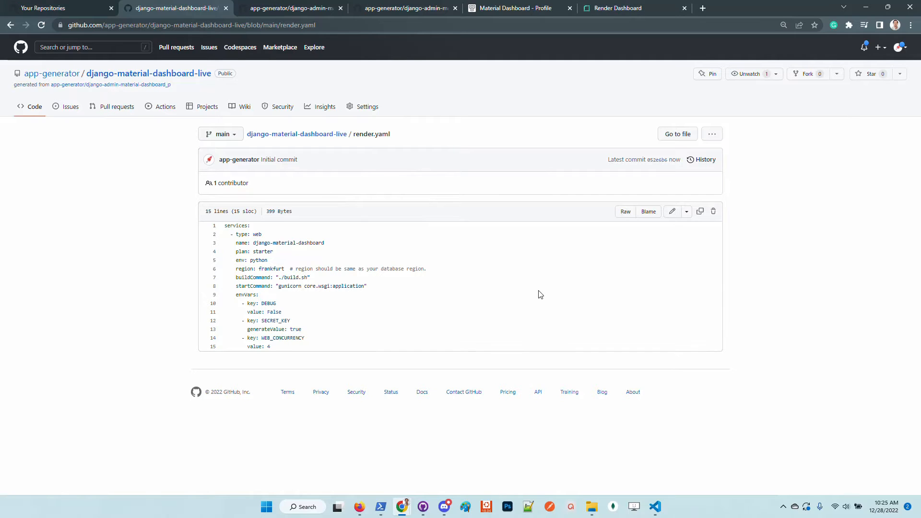
click(671, 211)
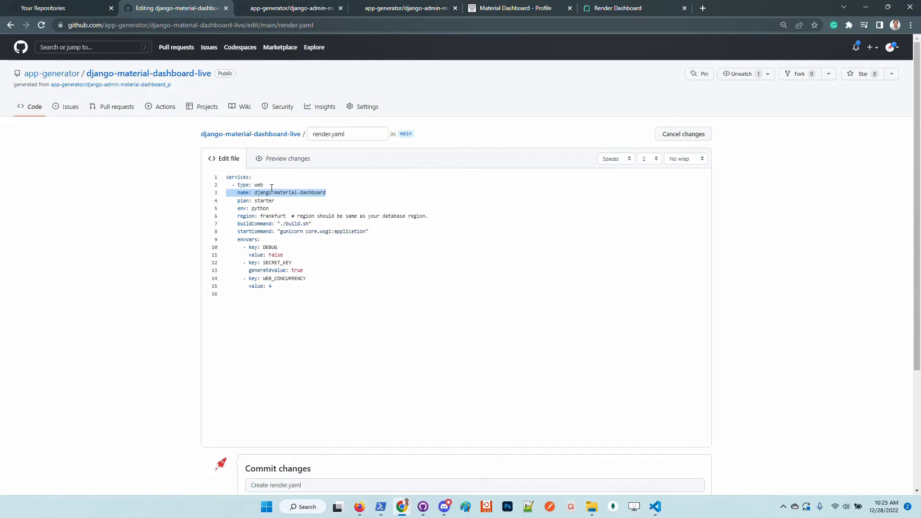
text(-live)
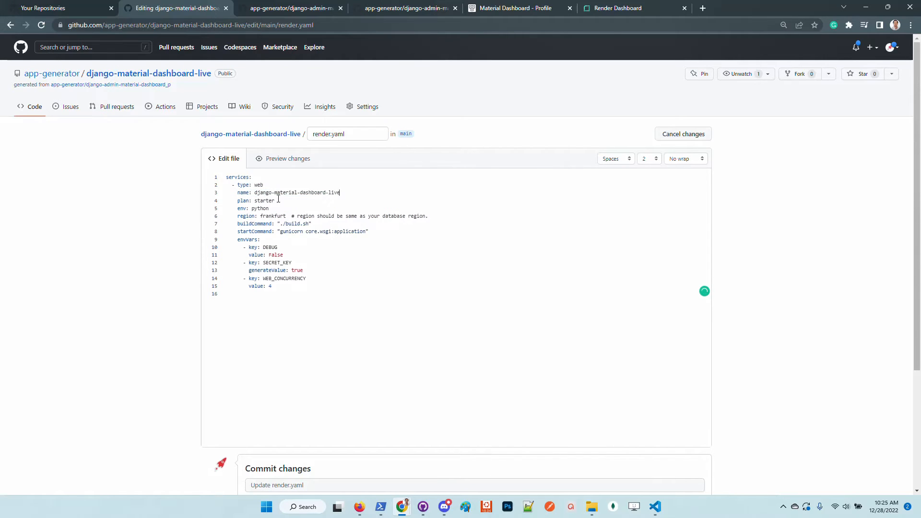
scroll(down, 3)
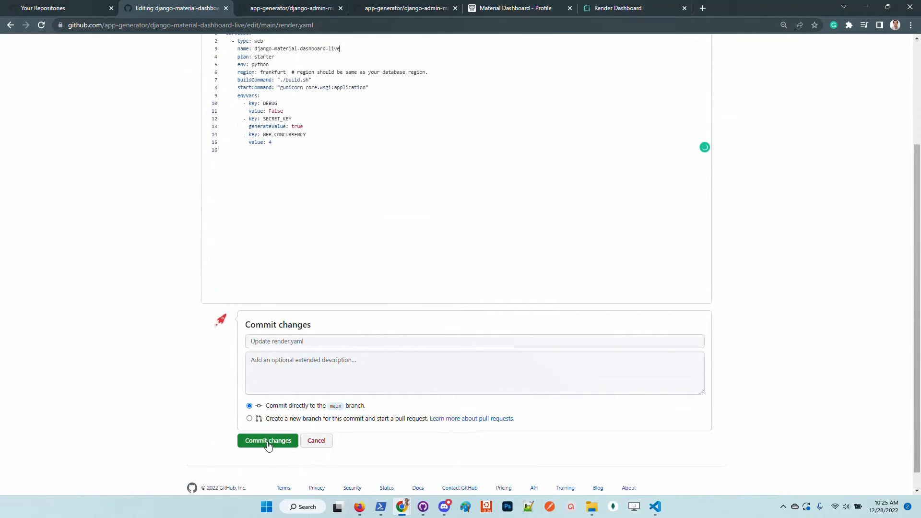
click(268, 440)
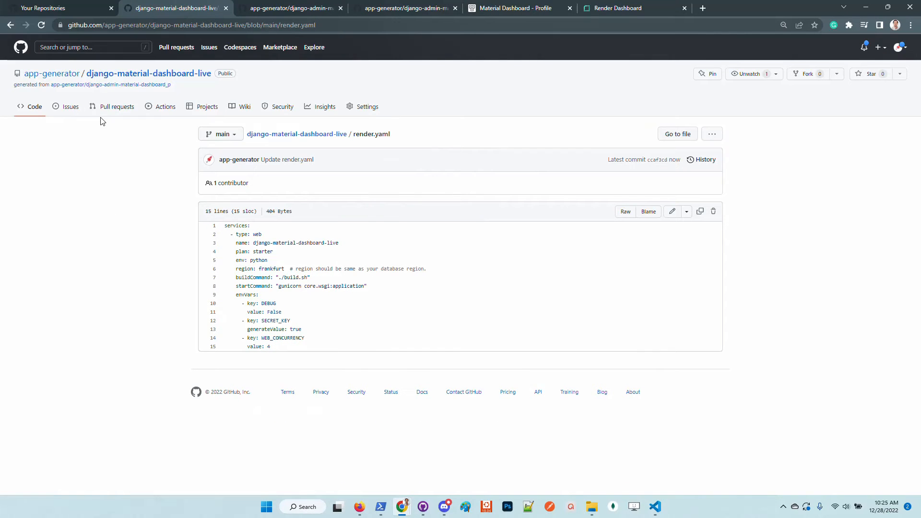
mouse_move(148, 74)
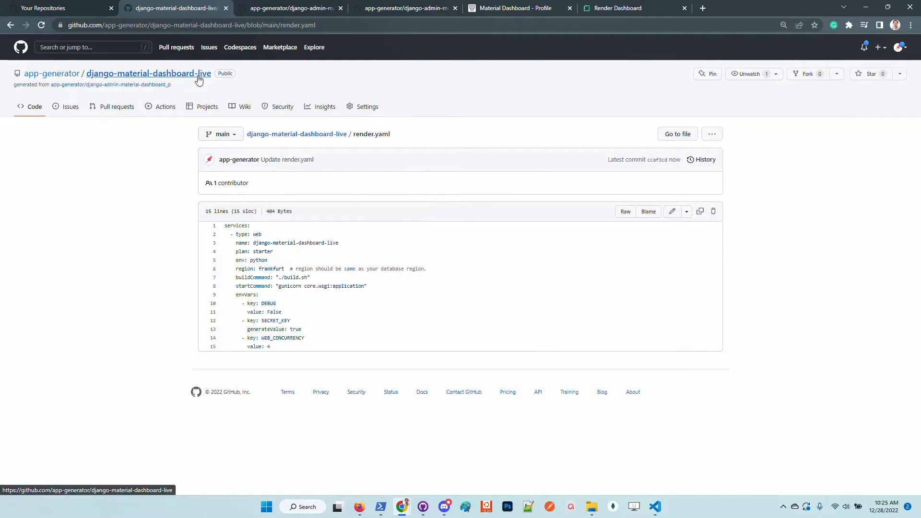
Go to the django-material-dashboard-live repository home, then the Render dashboard tab
click(148, 73)
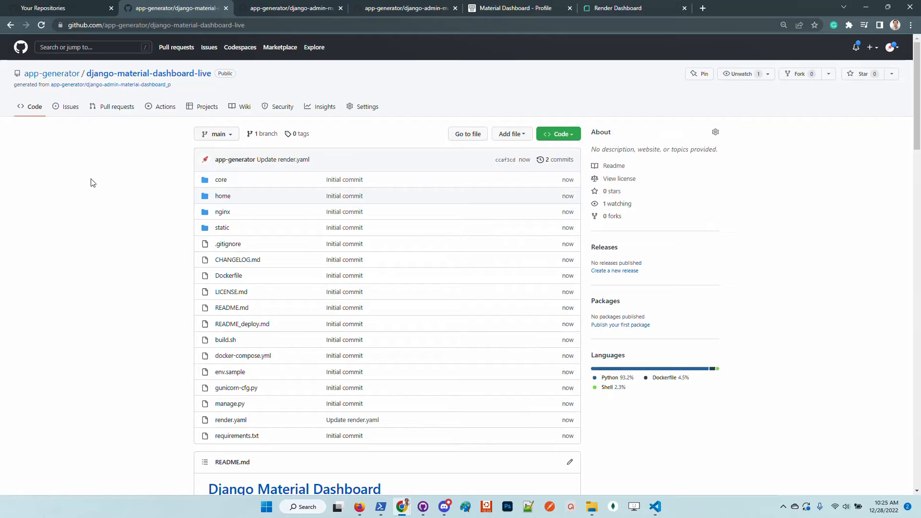
mouse_move(165, 107)
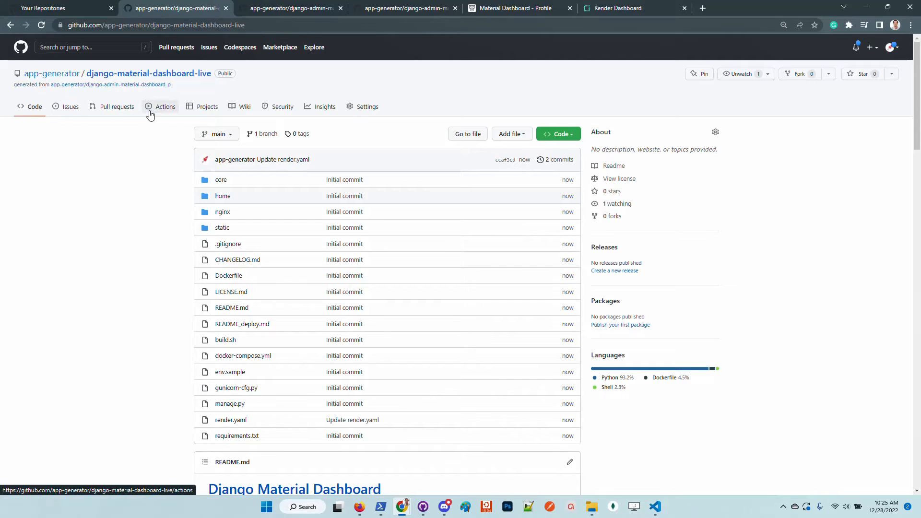
mouse_move(252, 426)
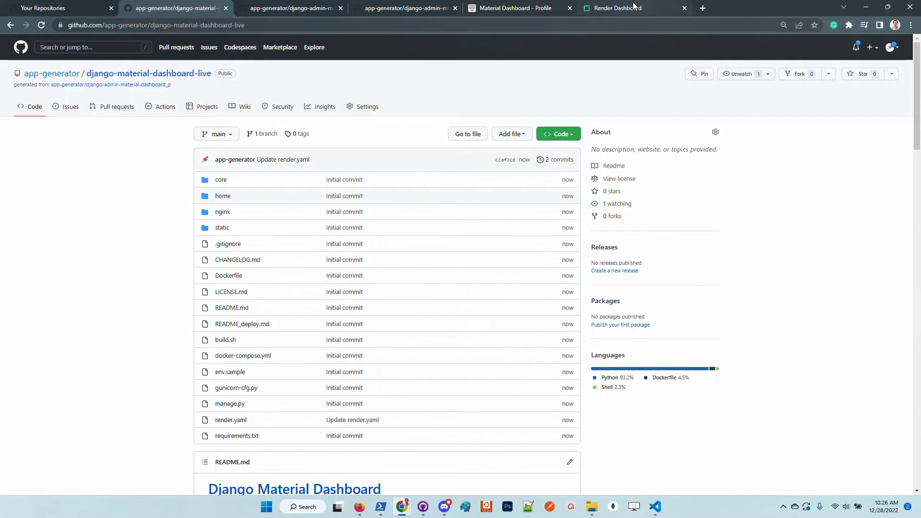
click(617, 8)
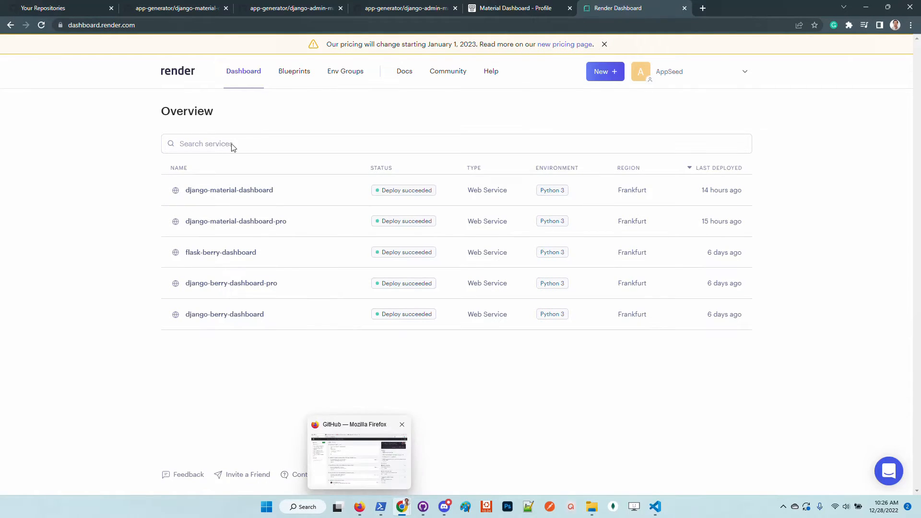
Start a New Blueprint Instance from the public django-material-dashboard-live repo URL and continue to review
click(294, 71)
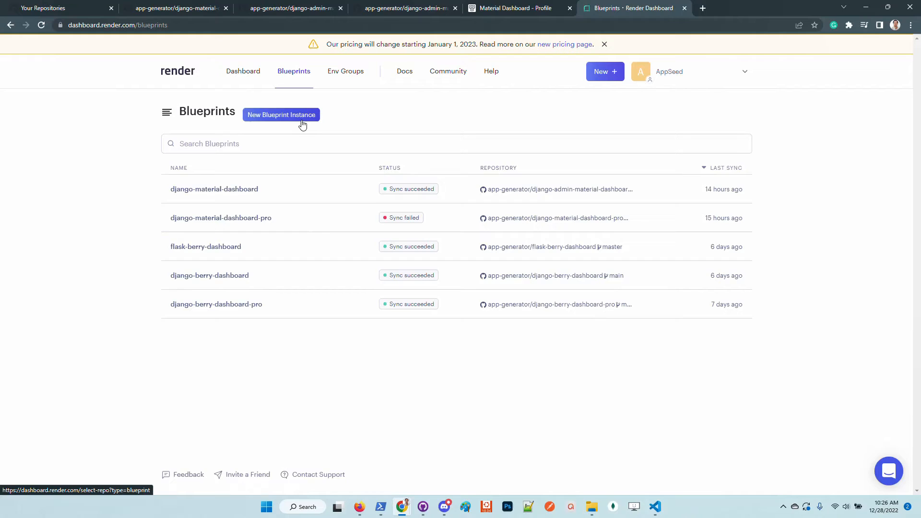
click(281, 114)
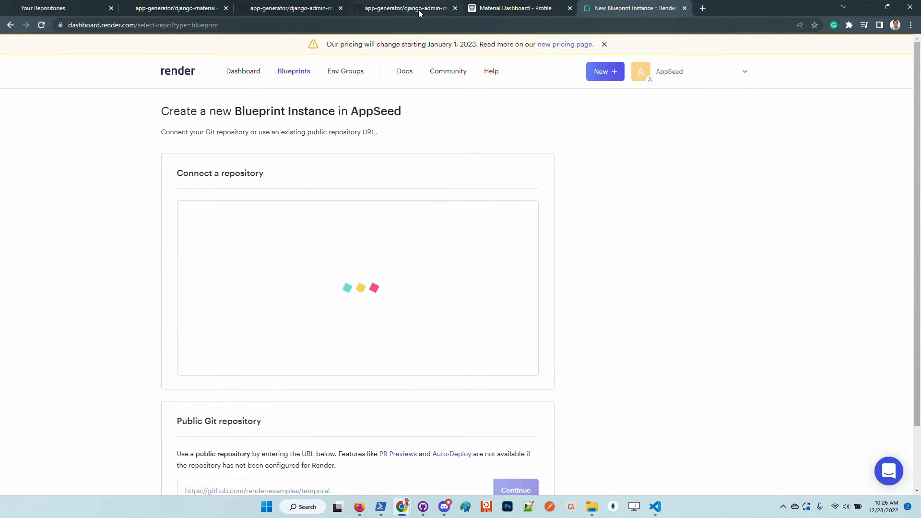
click(511, 8)
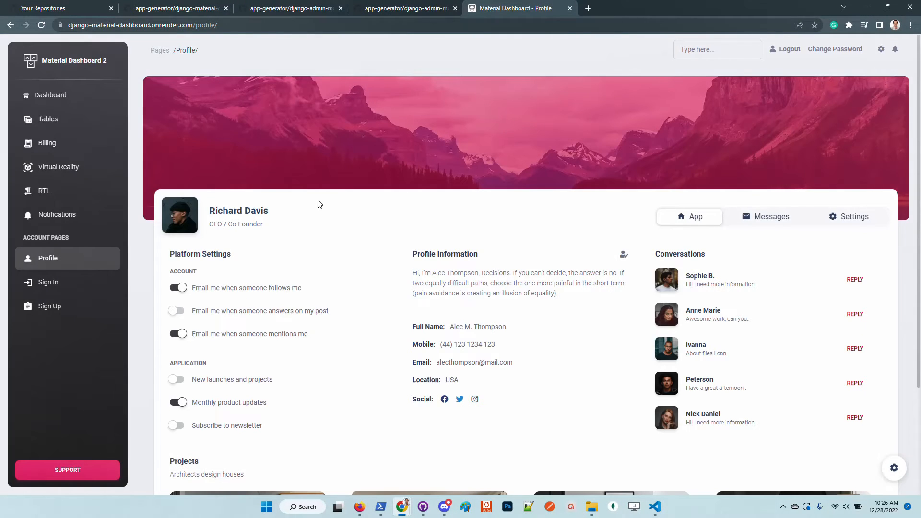
click(287, 8)
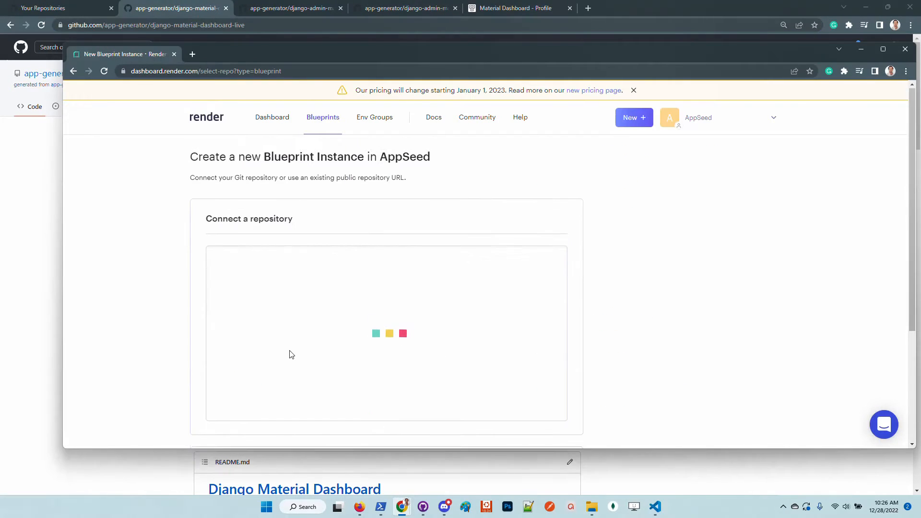
scroll(down, 3)
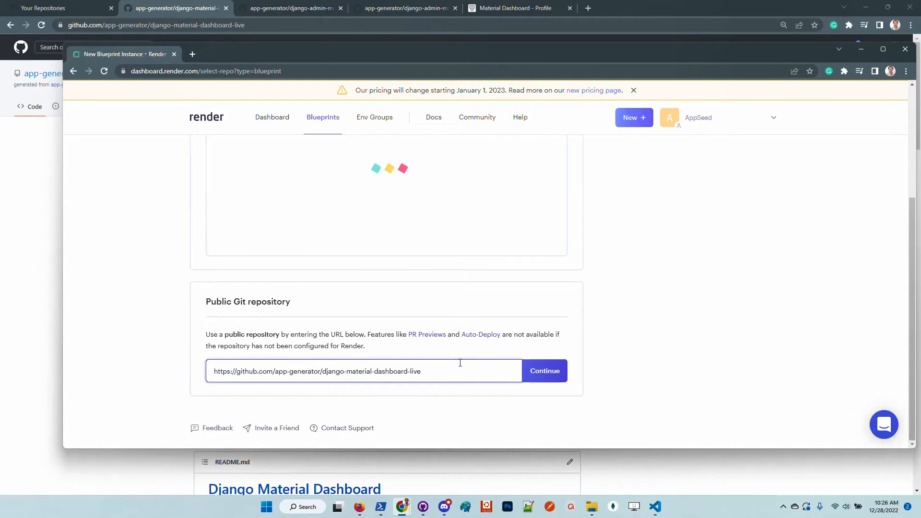
click(544, 370)
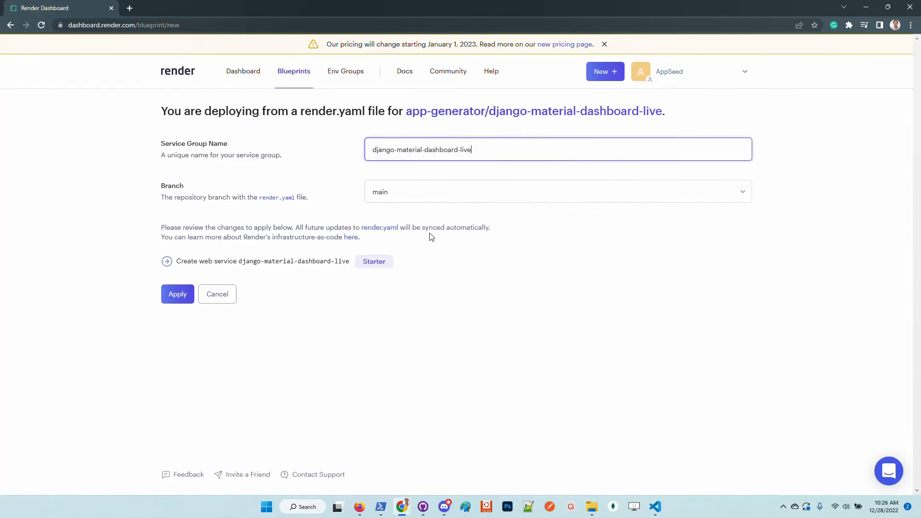
Apply the blueprint to create the django-material-dashboard-live web service from render.yaml
click(177, 294)
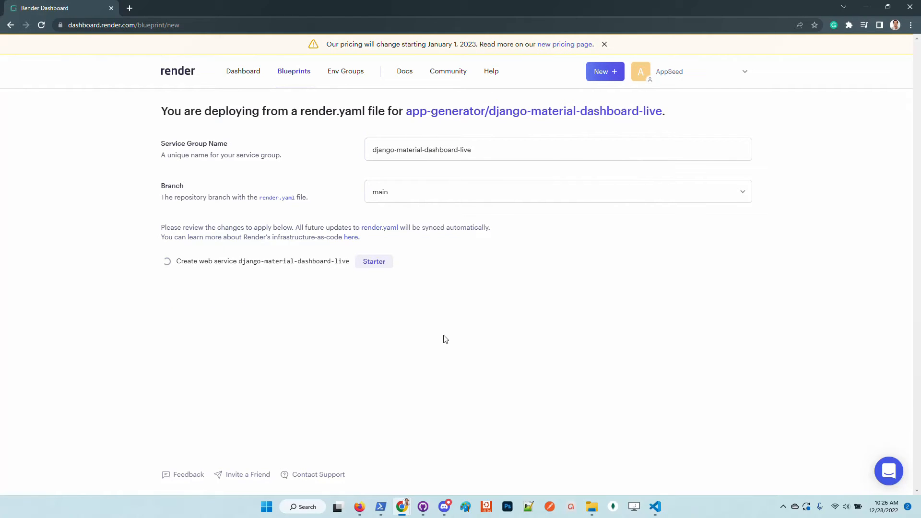
mouse_move(676, 286)
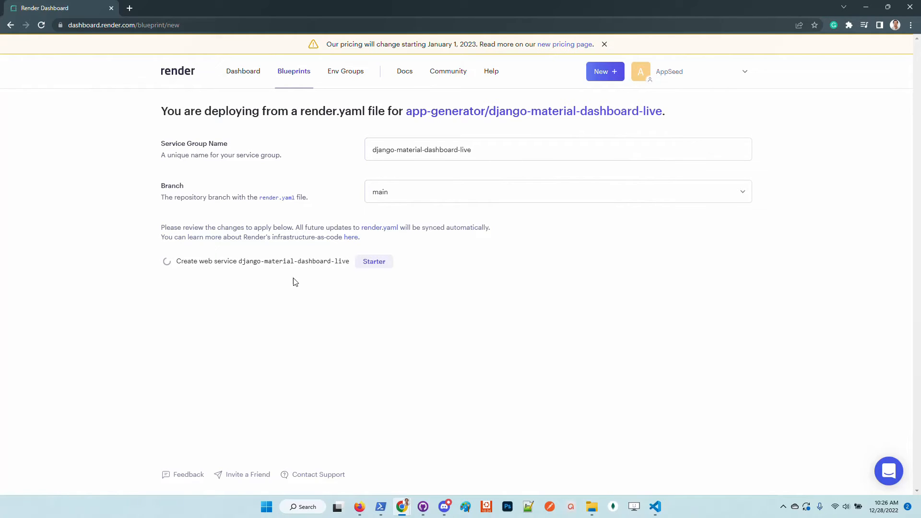
mouse_move(625, 288)
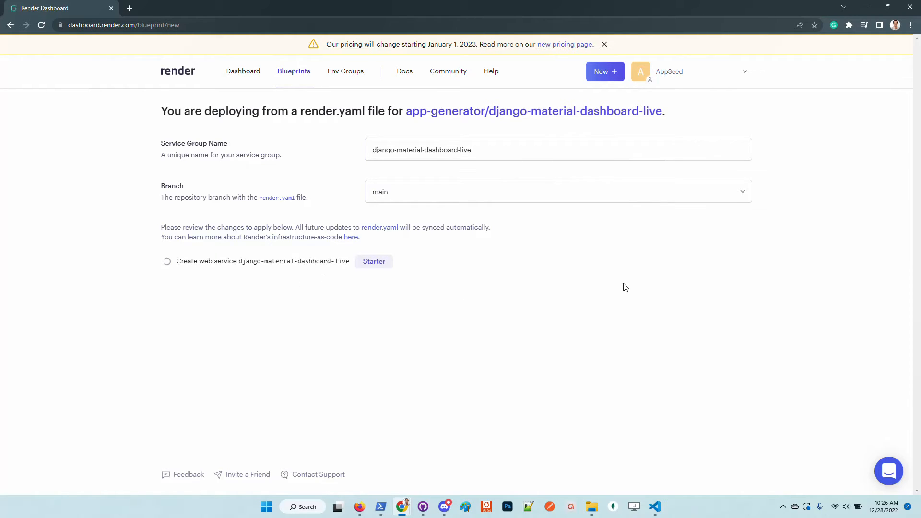
mouse_move(664, 288)
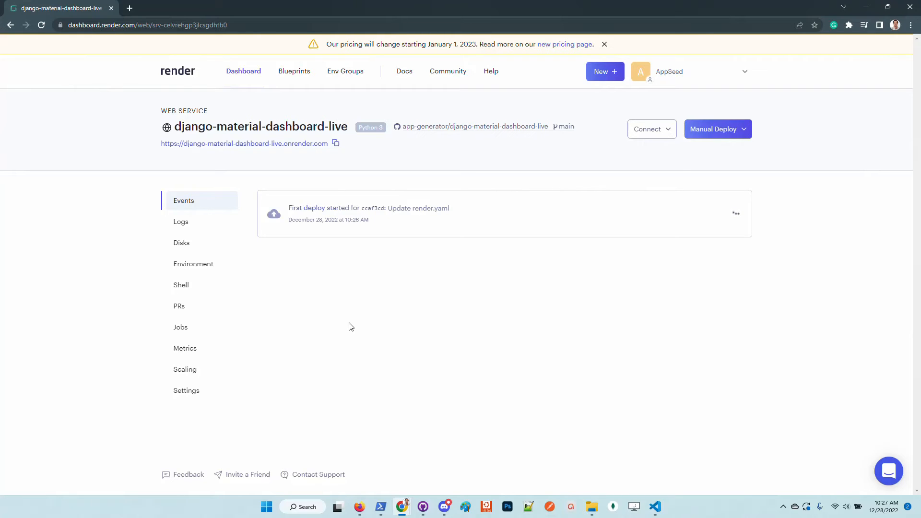
mouse_move(312, 265)
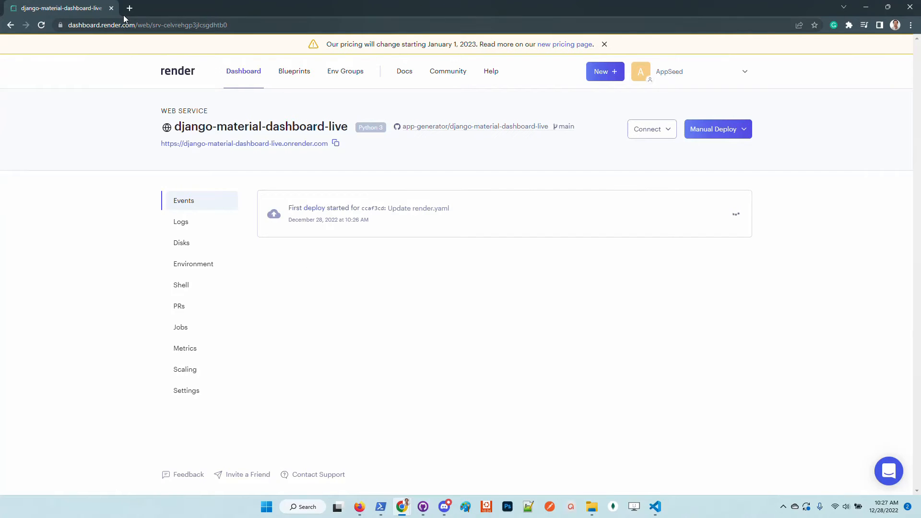
Visit appseed.us in a new tab and go to its LIVE Deployer page
click(129, 8)
text(appseed.us)
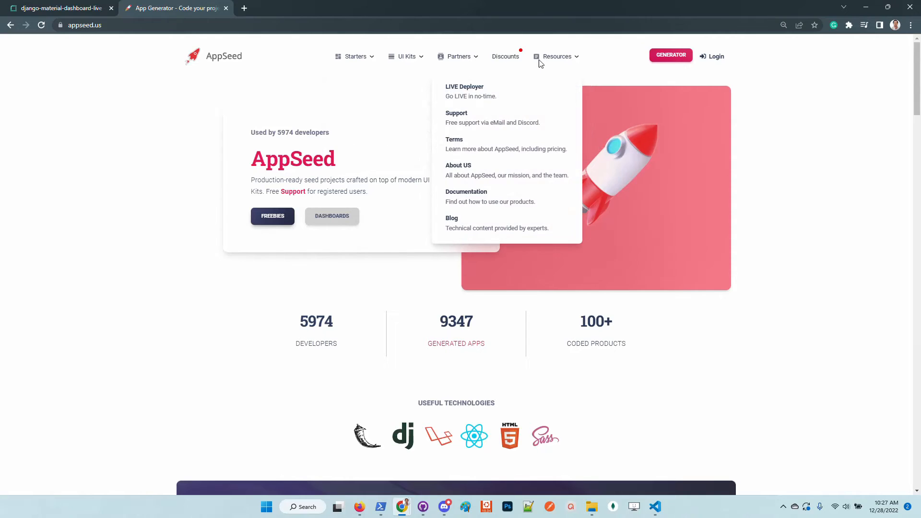
mouse_move(511, 92)
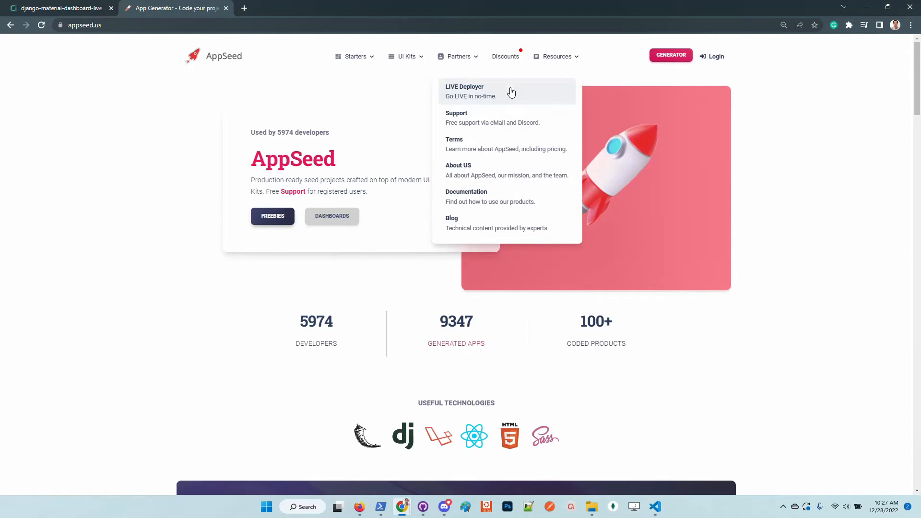
click(464, 91)
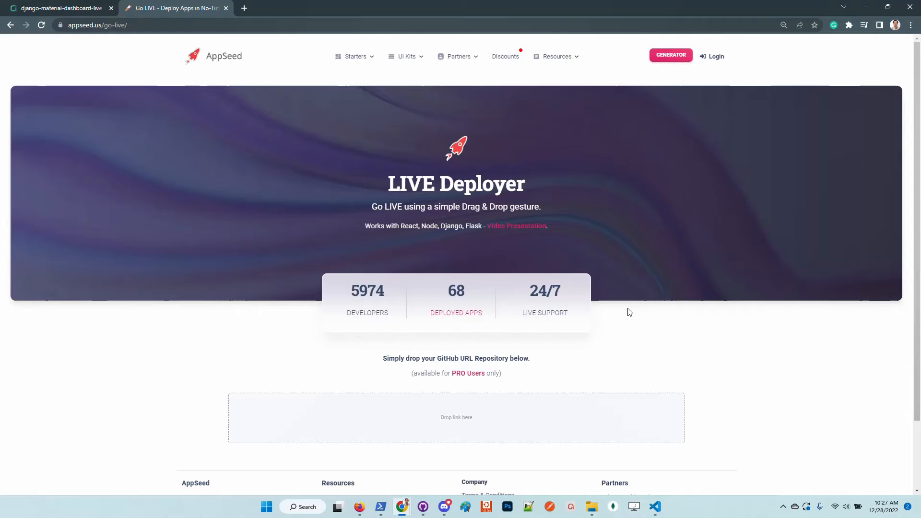
mouse_move(625, 304)
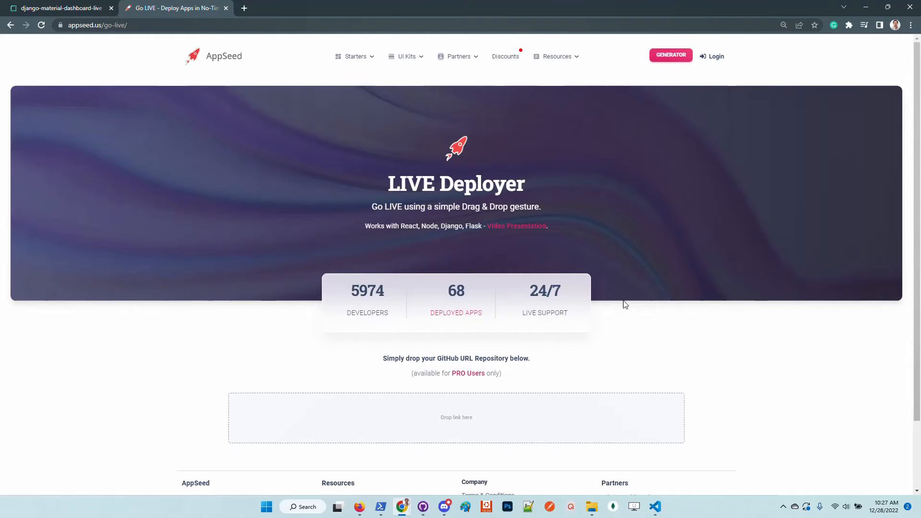
mouse_move(183, 10)
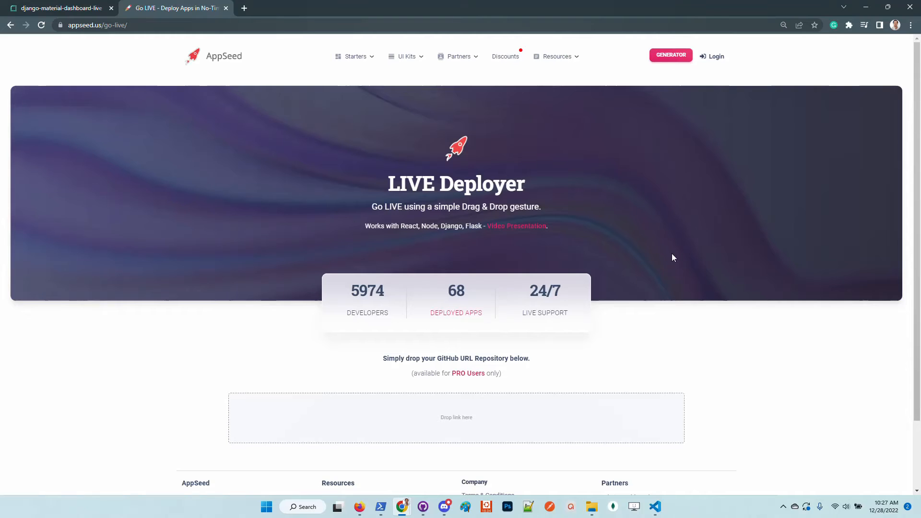
Return to Render and view the live deploy event for django-material-dashboard-live
click(59, 8)
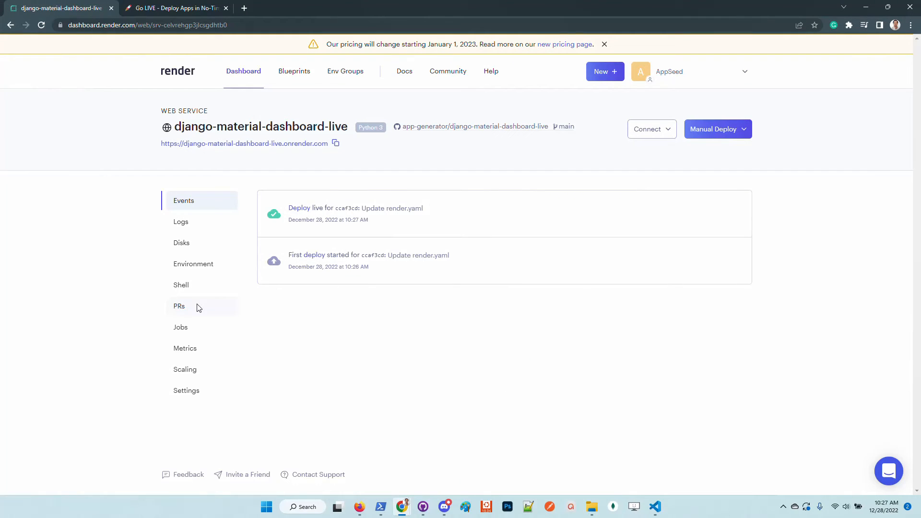
mouse_move(304, 211)
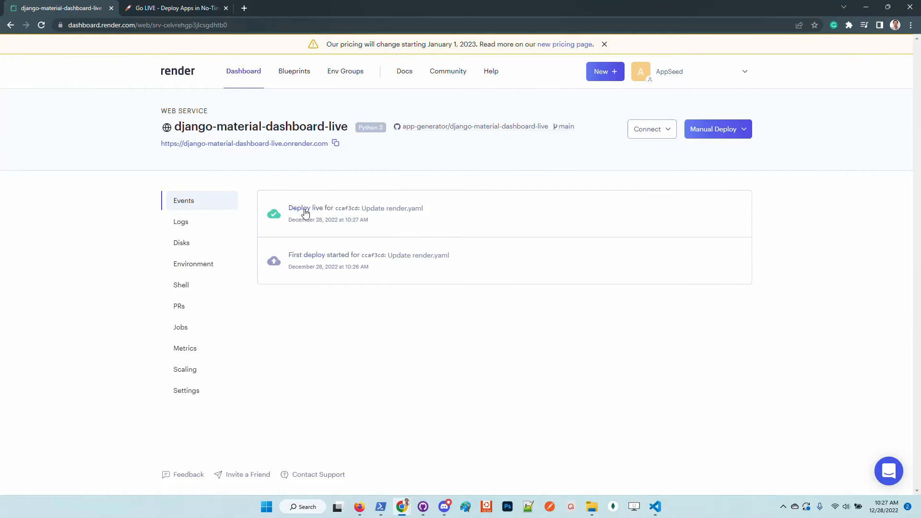
click(308, 208)
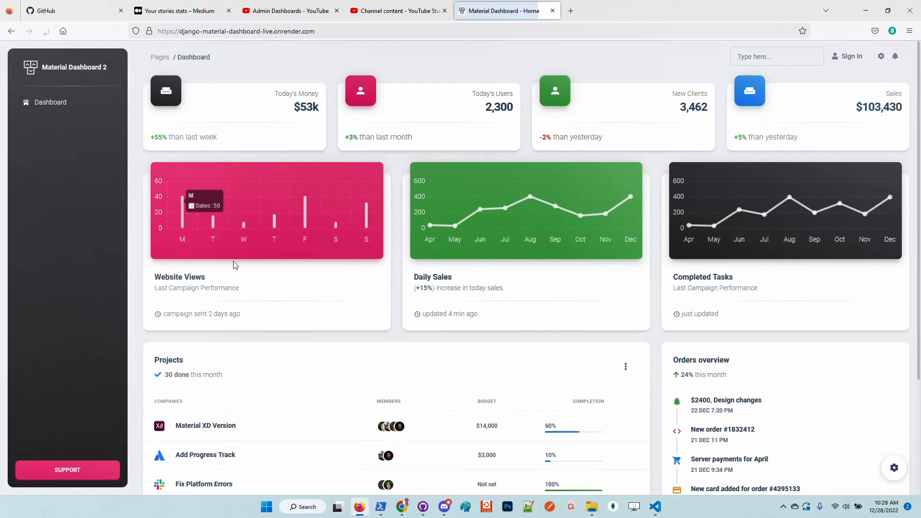
mouse_move(10, 329)
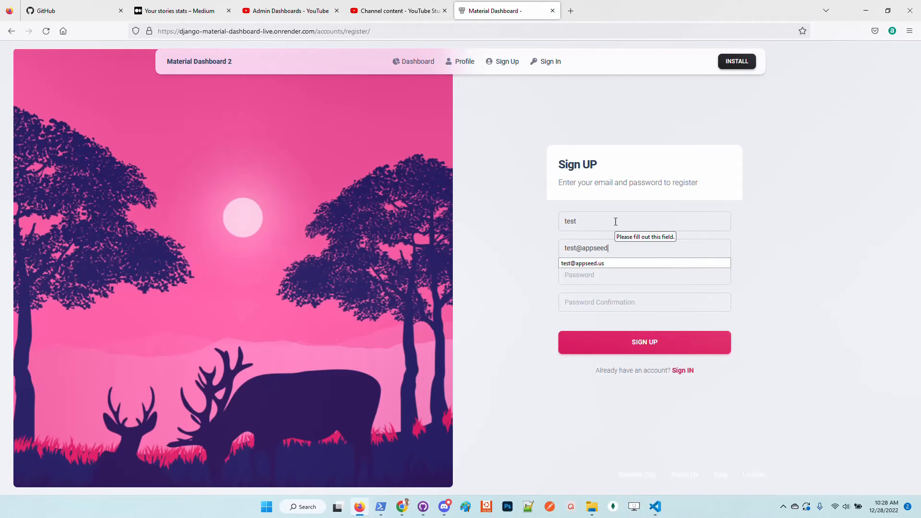
Register the new test account with its password and save the login in the browser
click(645, 274)
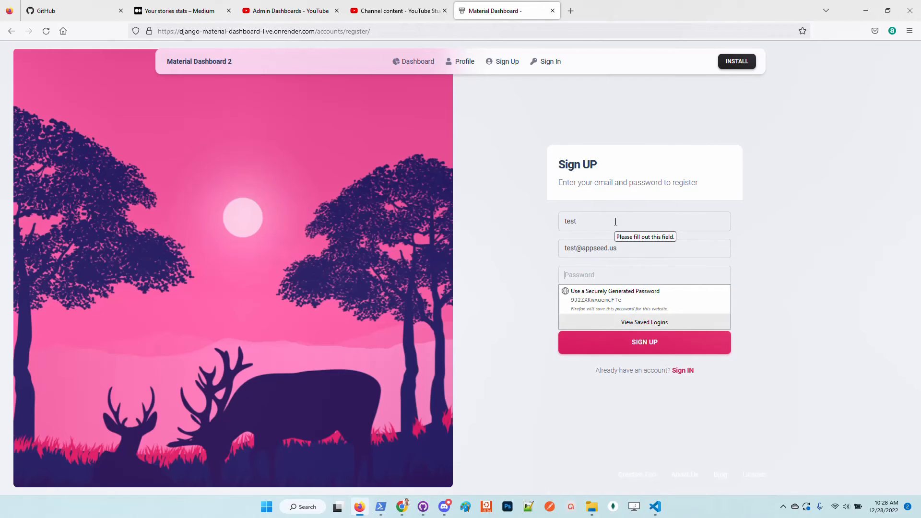
text(••••••)
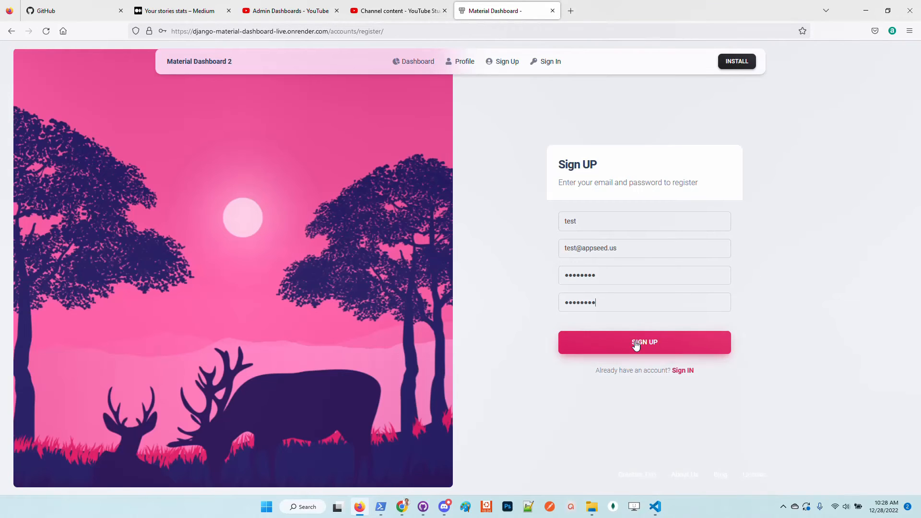
click(644, 342)
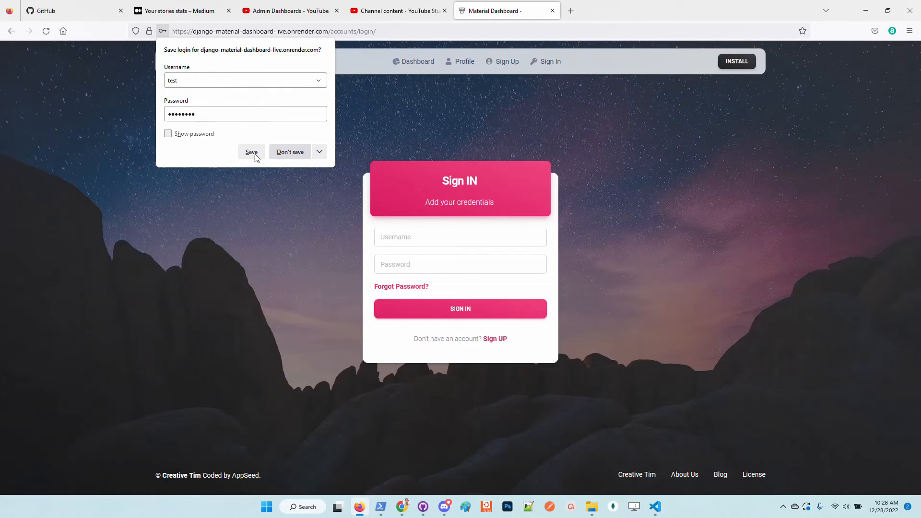
click(290, 151)
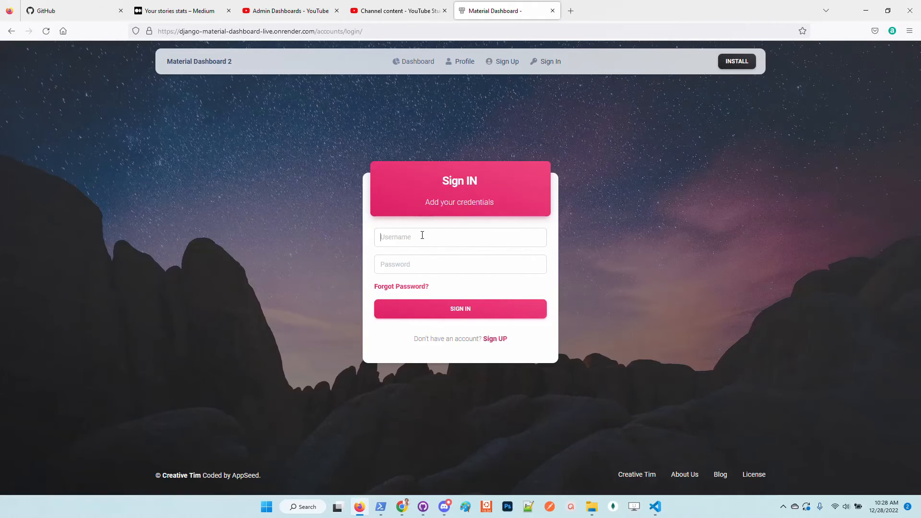
Sign in as 'test' to reach the signed-in Material Dashboard
text(test)
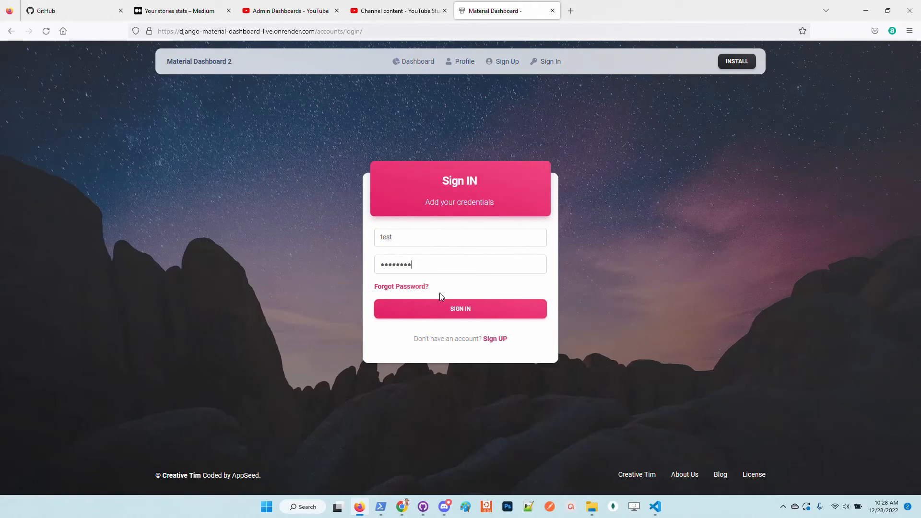
click(460, 308)
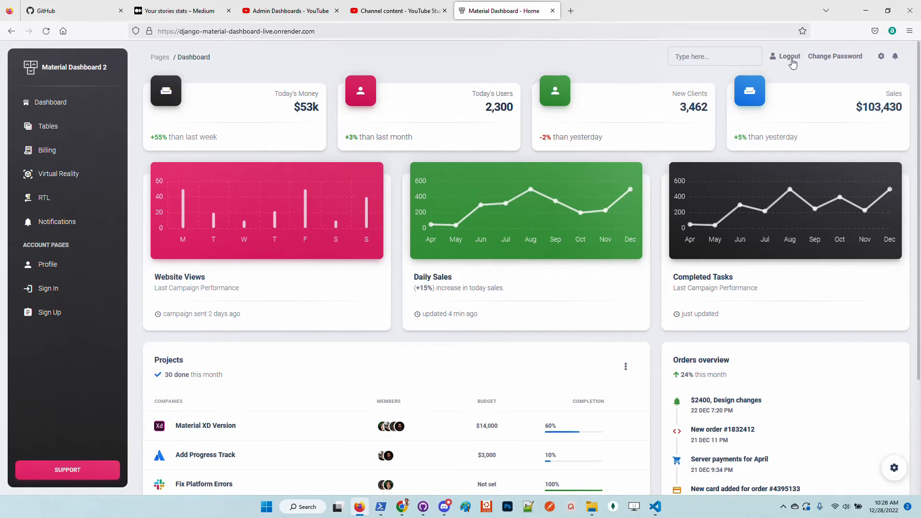
mouse_move(835, 55)
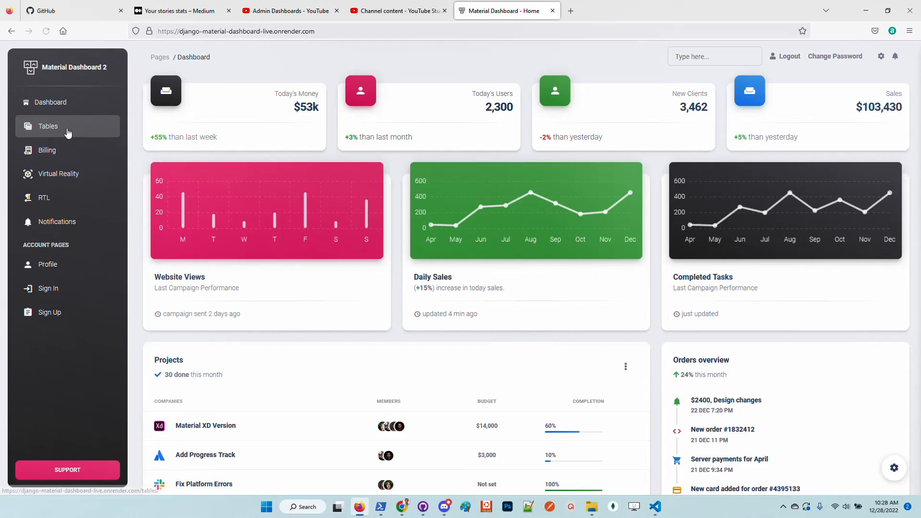
Browse the signed-in dashboard pages including Billing, Virtual Reality and Notifications
click(47, 151)
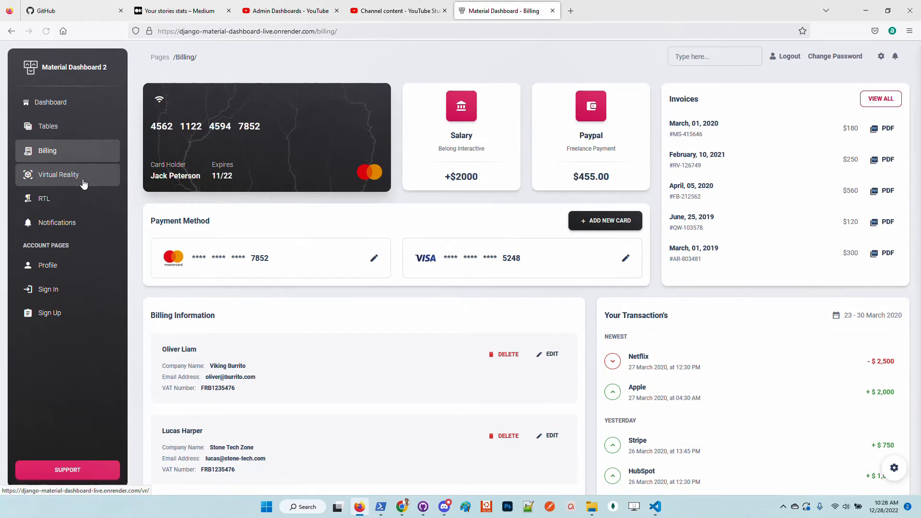
click(59, 175)
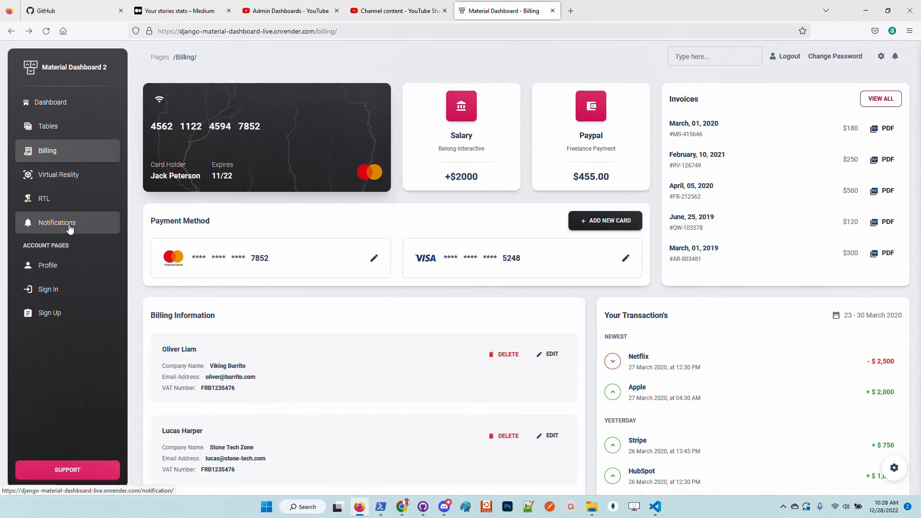
click(56, 222)
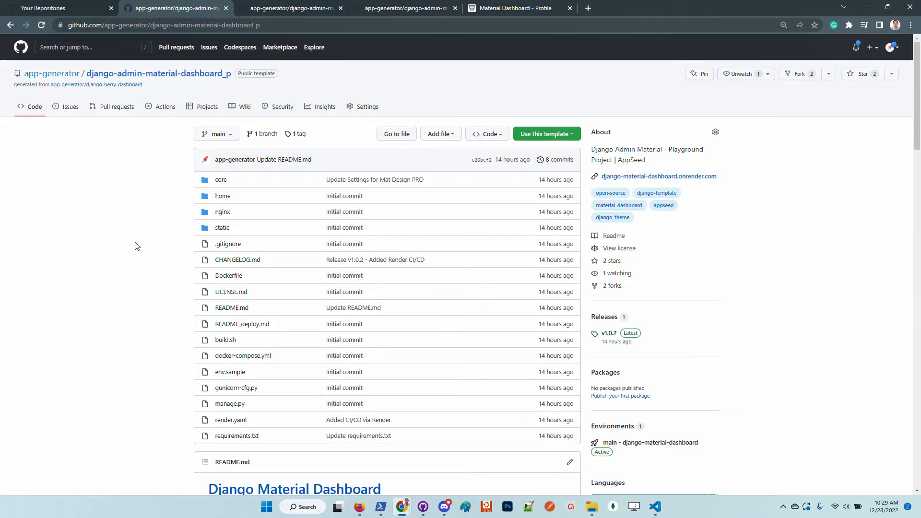
Open the Django Material PRO repository from the README and close the old tab
scroll(down, 3)
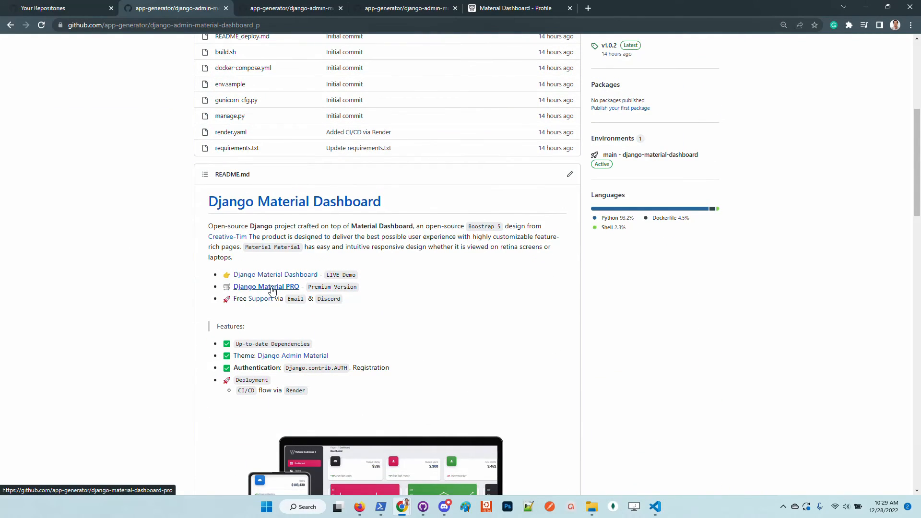
click(266, 286)
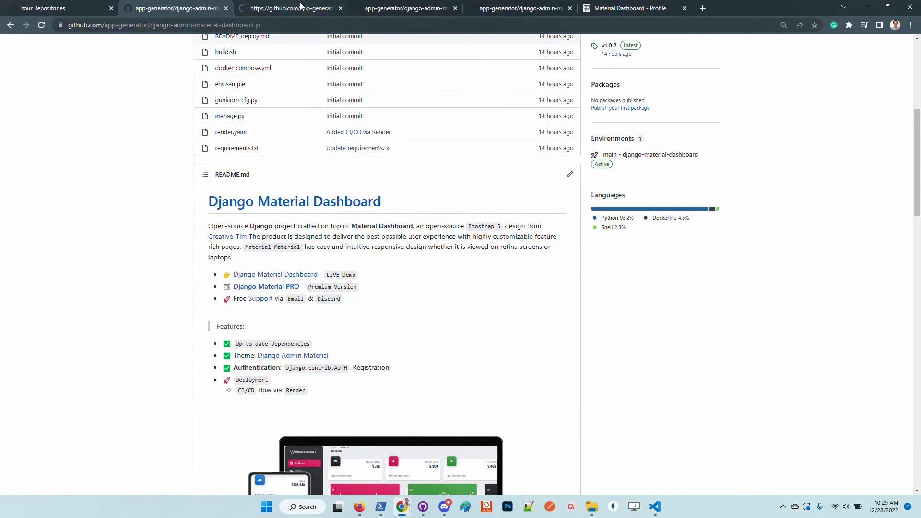
right_click(288, 7)
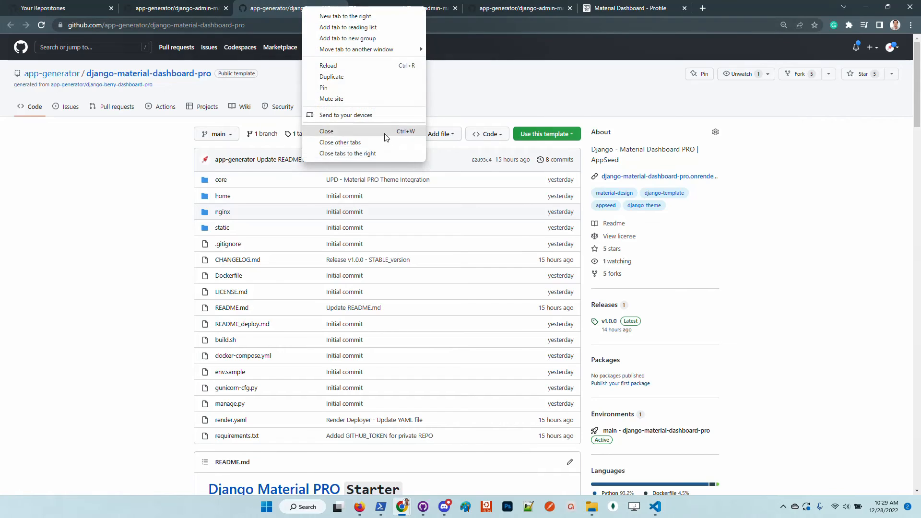
click(347, 153)
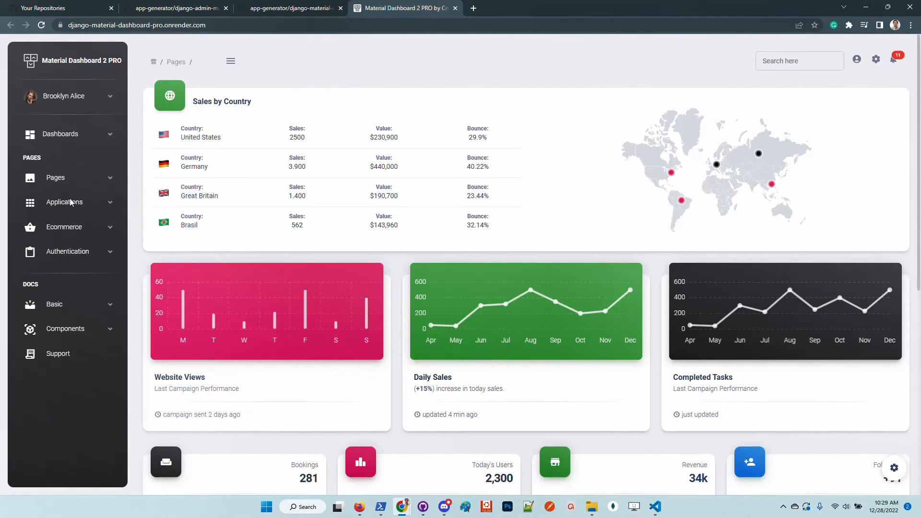
Compare the PRO repository page with its live Material Dashboard 2 PRO demo
click(288, 8)
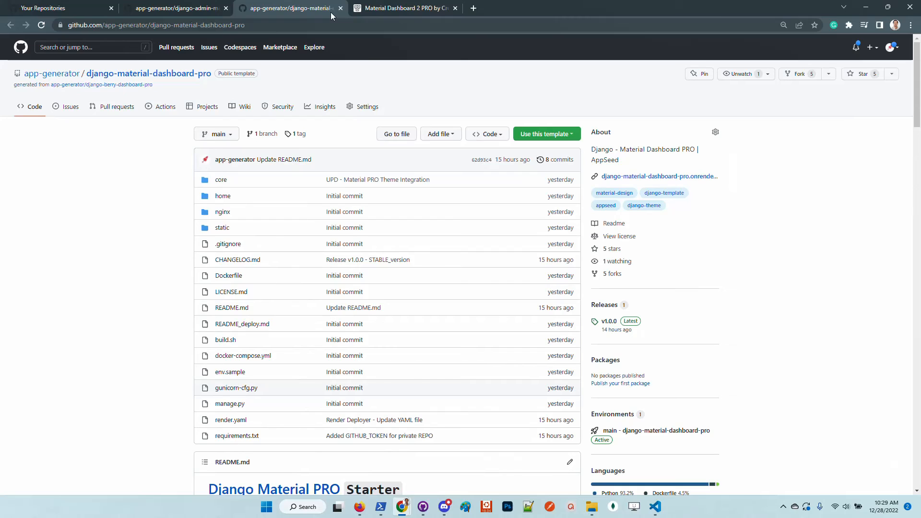
click(402, 8)
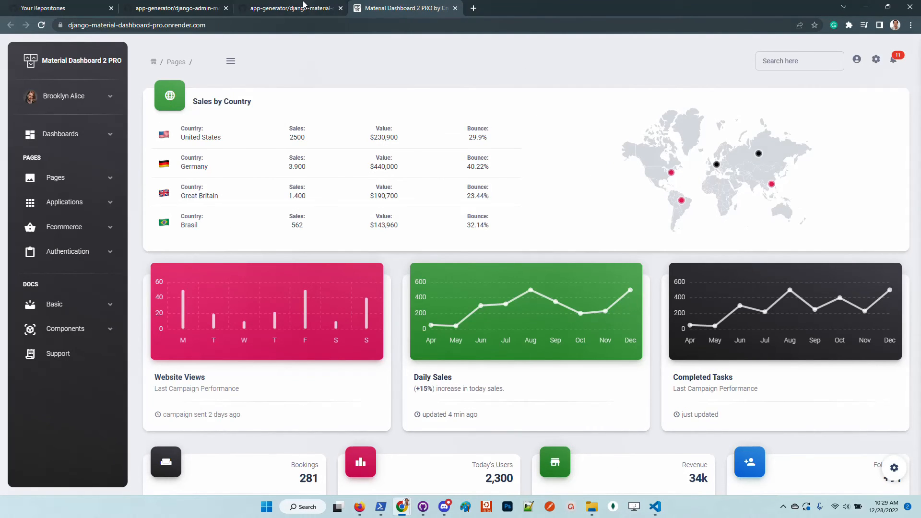
click(289, 7)
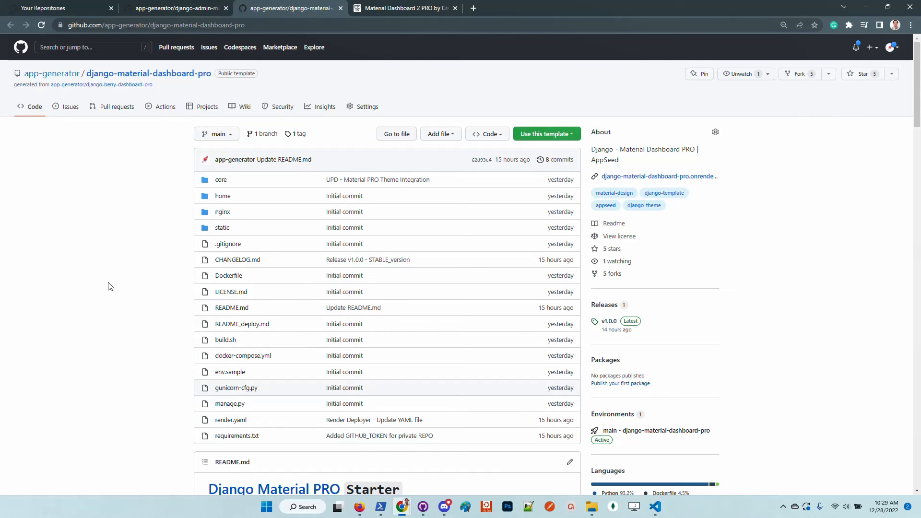
click(404, 8)
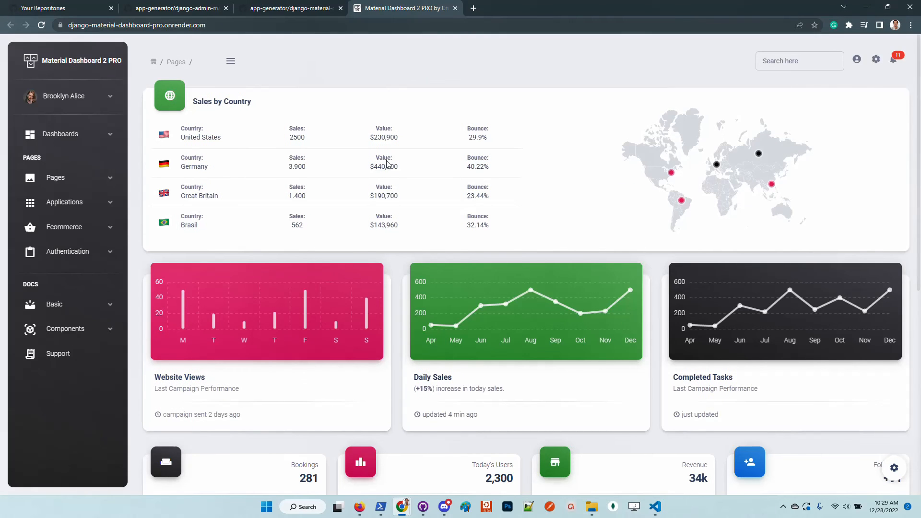
mouse_move(57, 353)
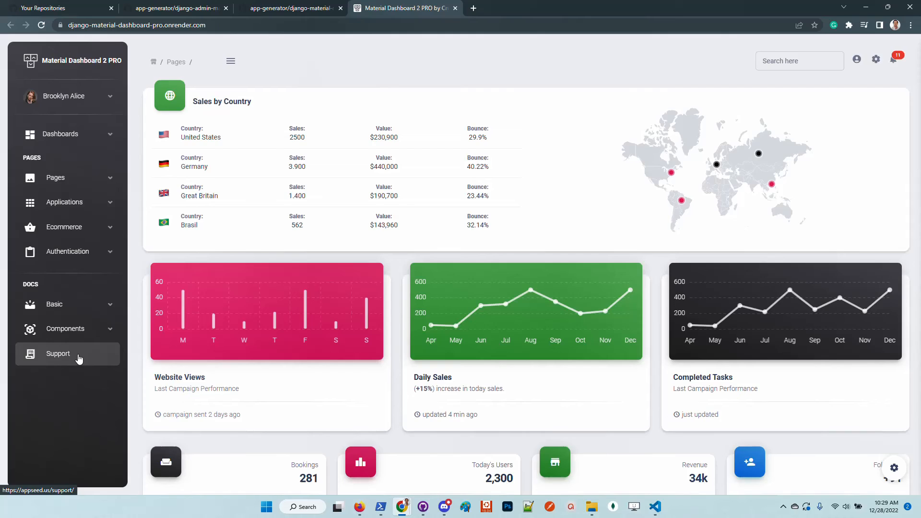
Open AppSeed's Support page with email and Discord help from the PRO dashboard sidebar
click(58, 354)
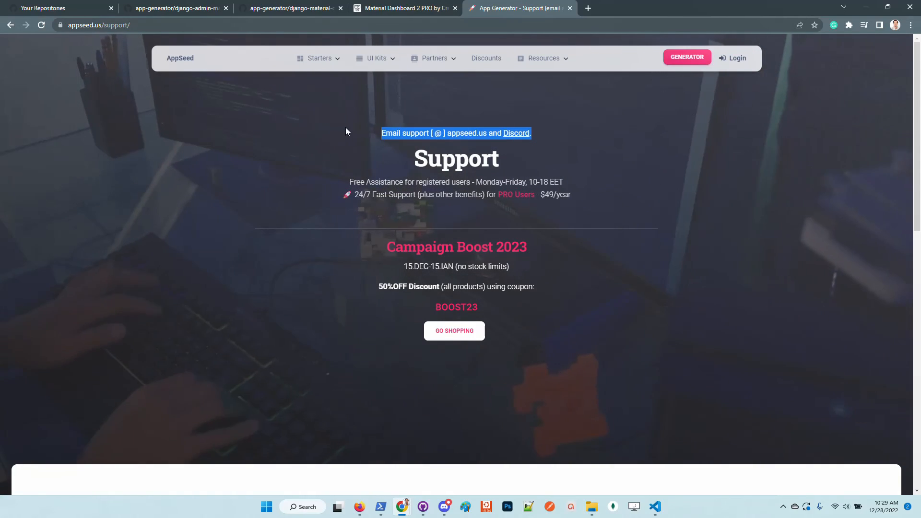
mouse_move(634, 135)
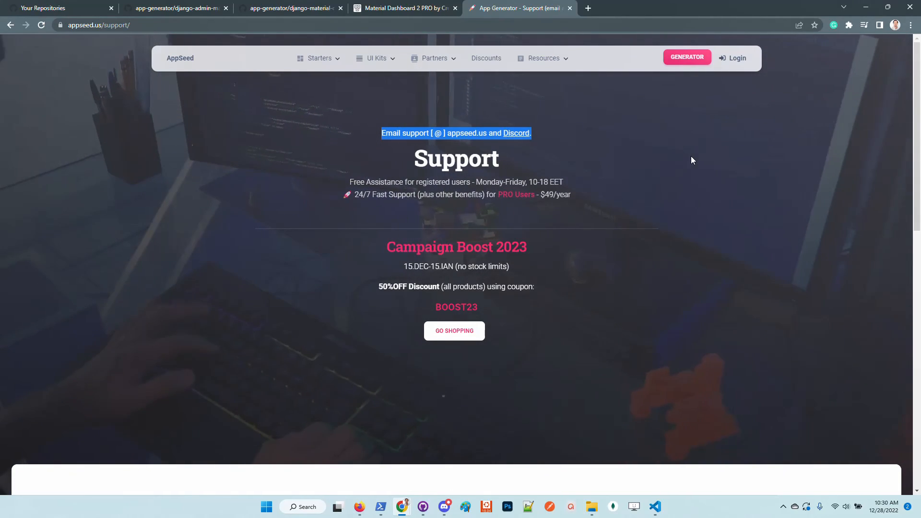
mouse_move(682, 152)
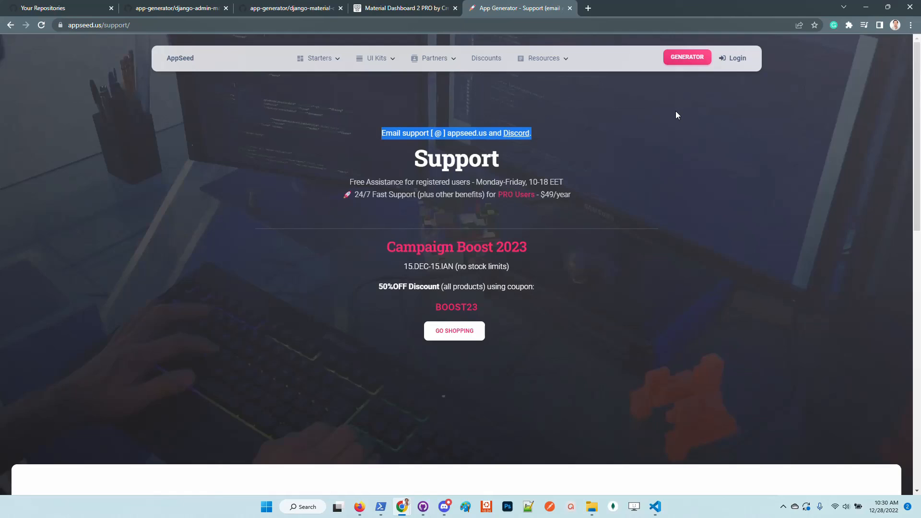
mouse_move(402, 506)
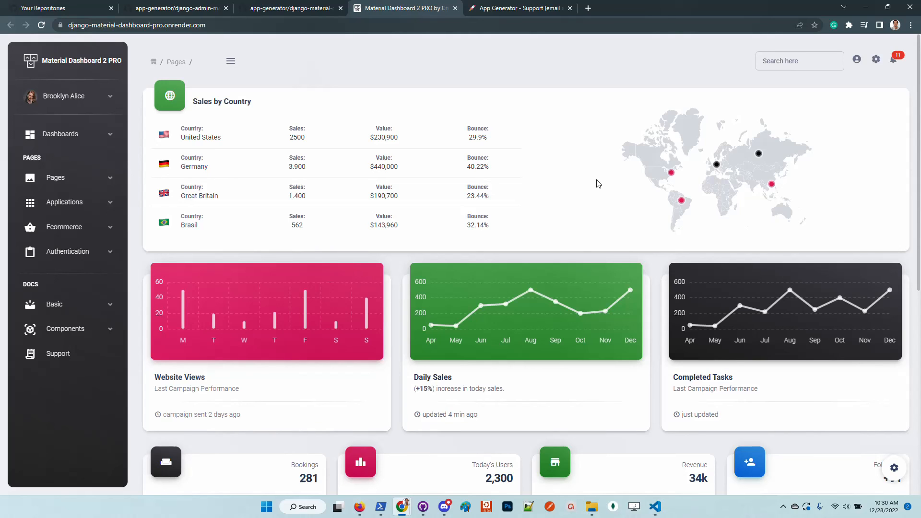
mouse_move(582, 67)
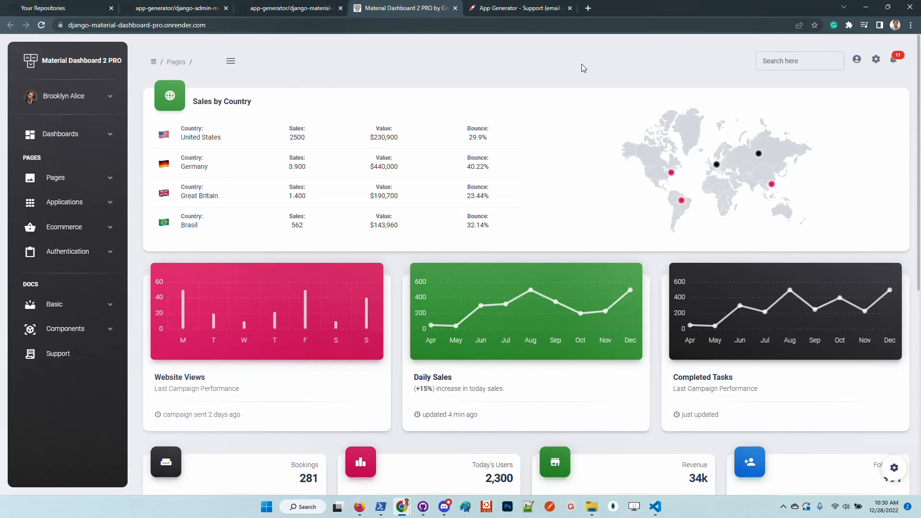